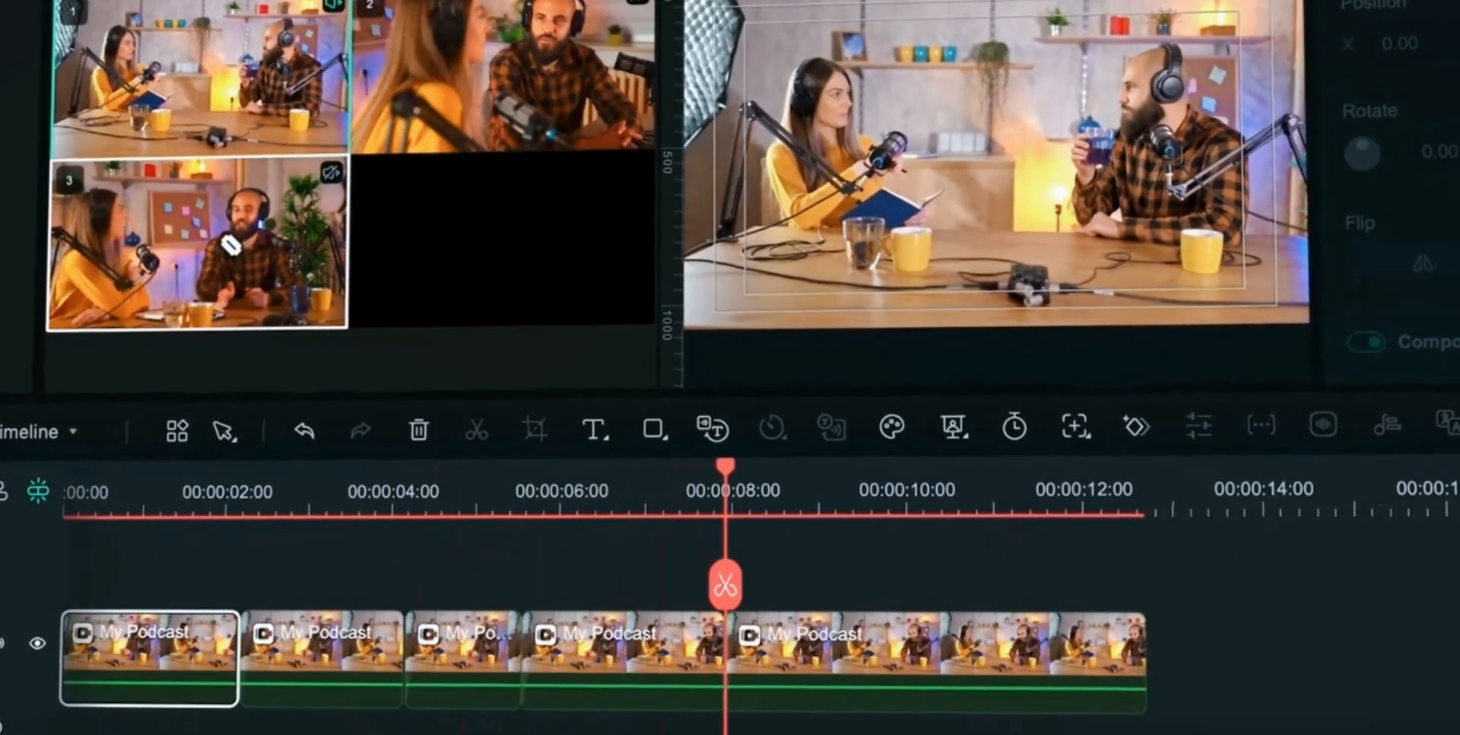
- Cut the My Podcast multicam clip into shots by switching between camera angles
{"action": "left_click", "coordinate": [622, 657]}
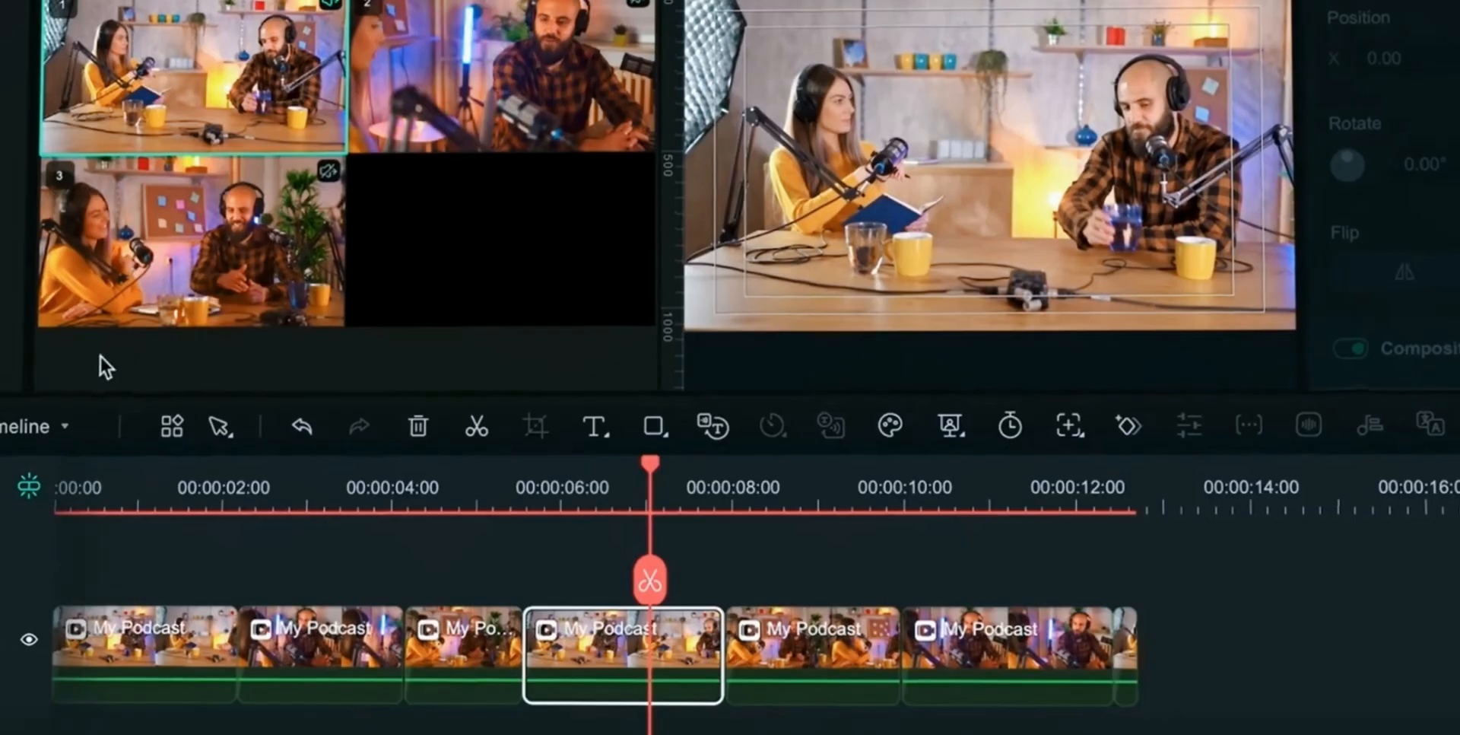
{"action": "left_click", "coordinate": [501, 78]}
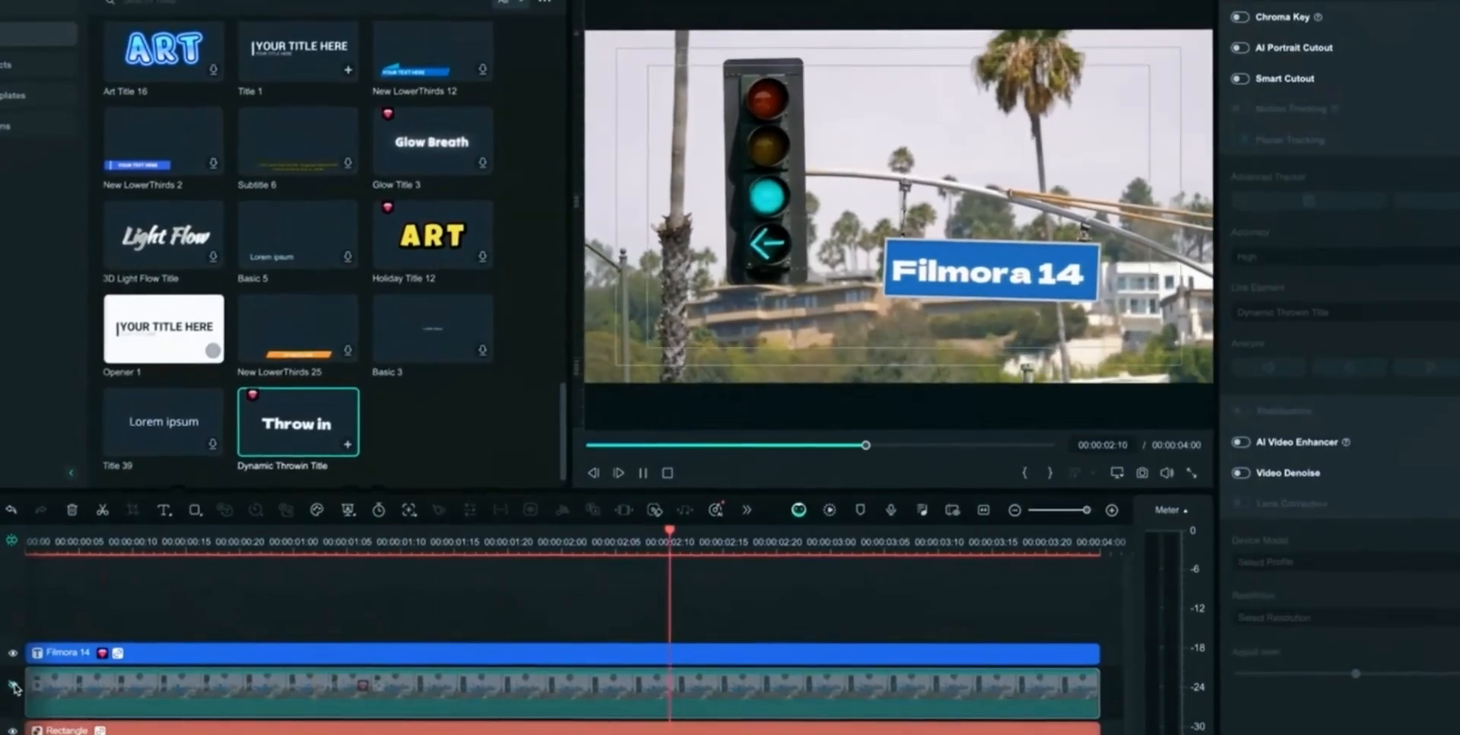
{"action": "left_click", "coordinate": [619, 472]}
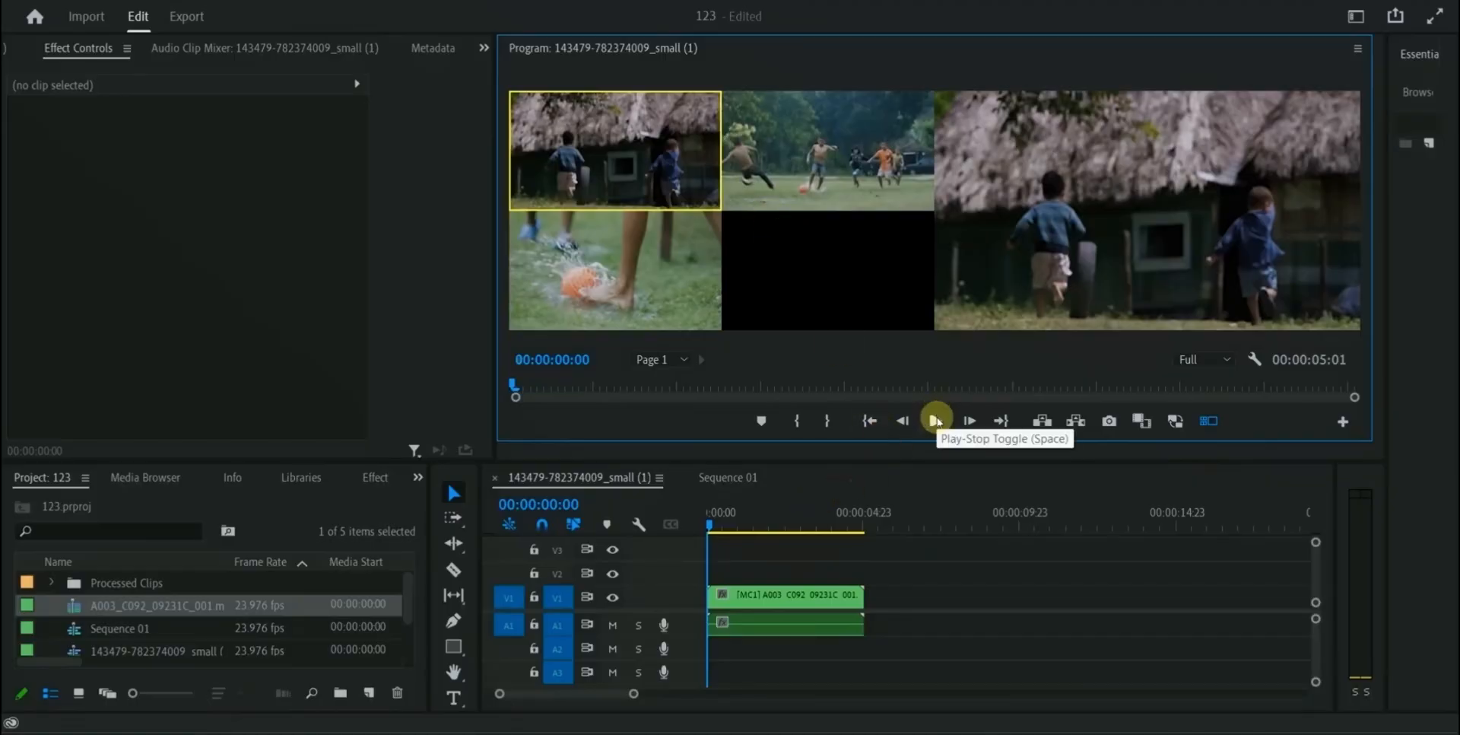
{"action": "mouse_move", "coordinate": [936, 428]}
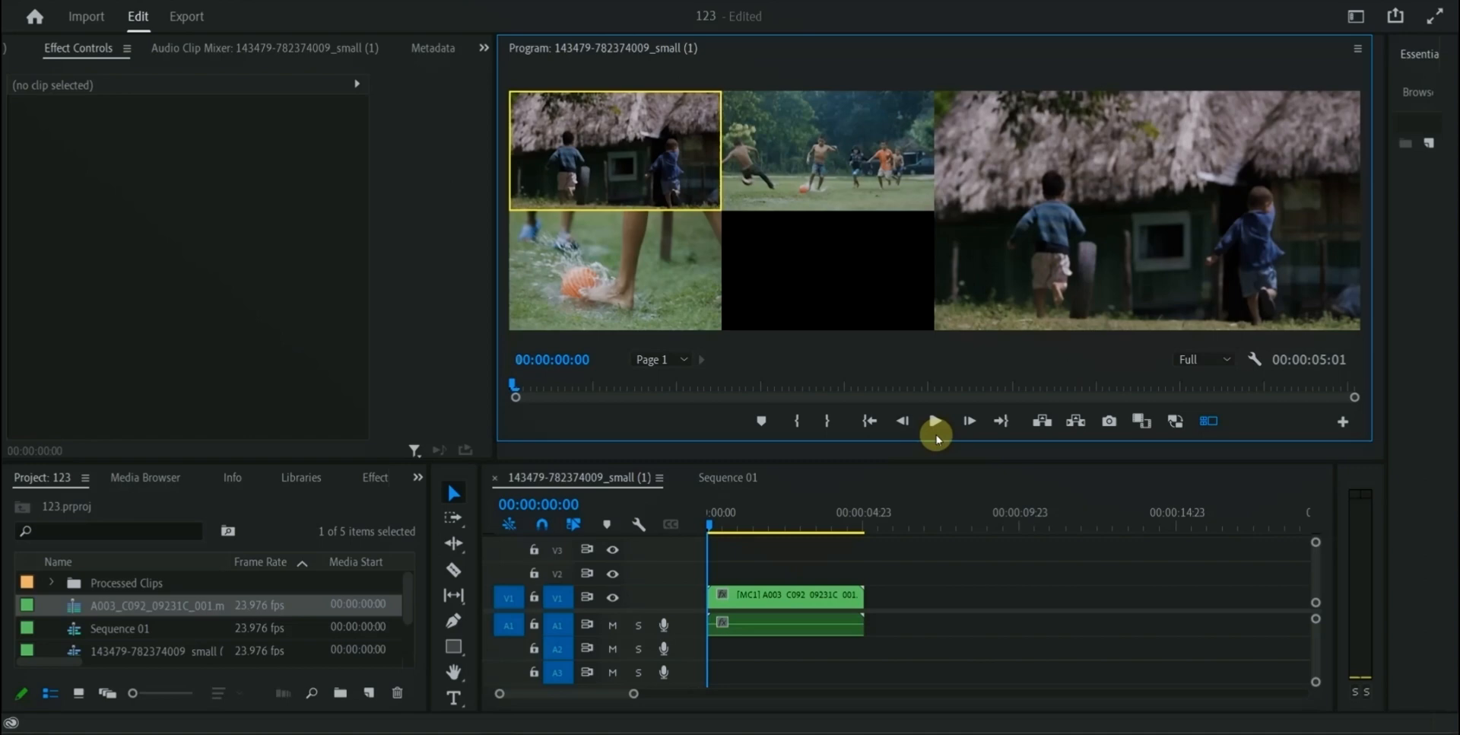
- Play and stop Sequence 01 to verify the mosaic blur tracks the boy's face
{"action": "left_click", "coordinate": [934, 421]}
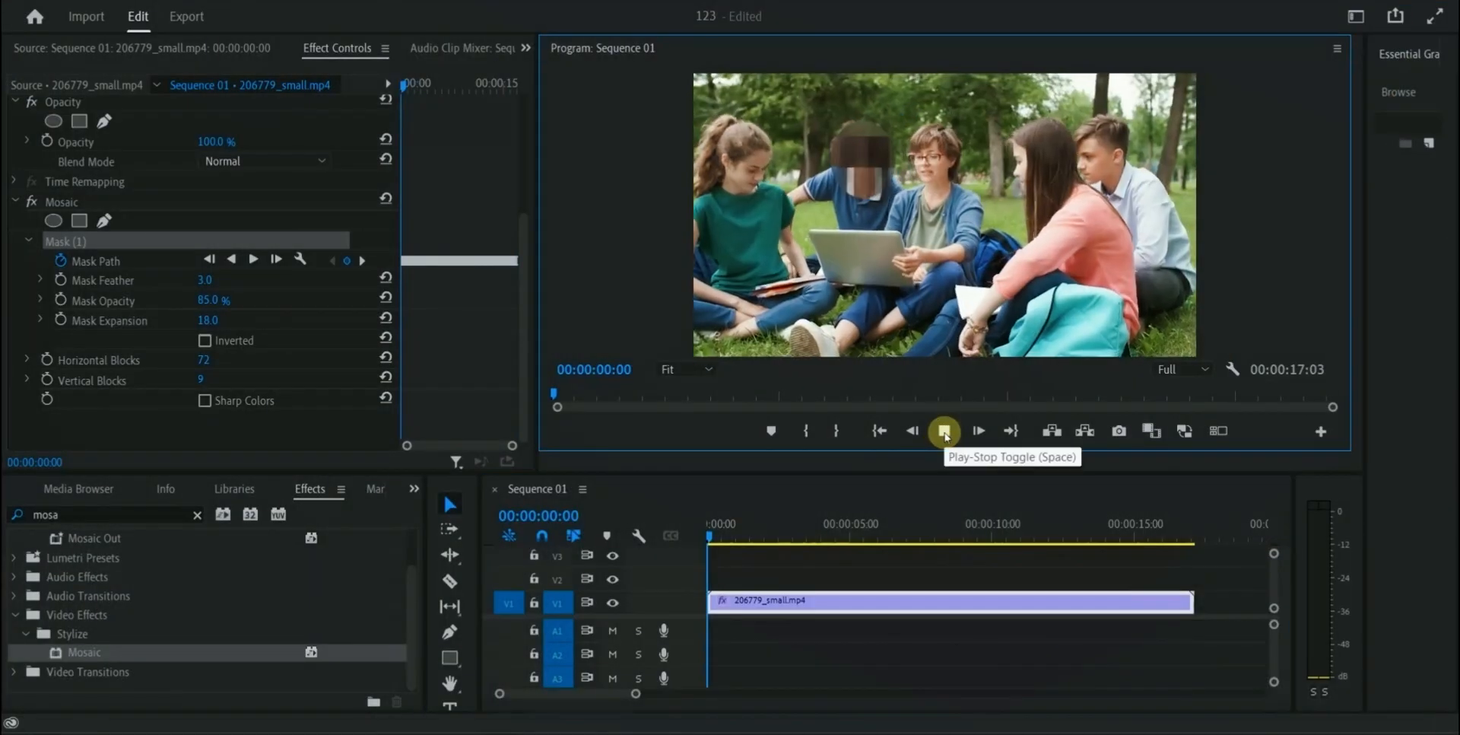
{"action": "left_click", "coordinate": [942, 430]}
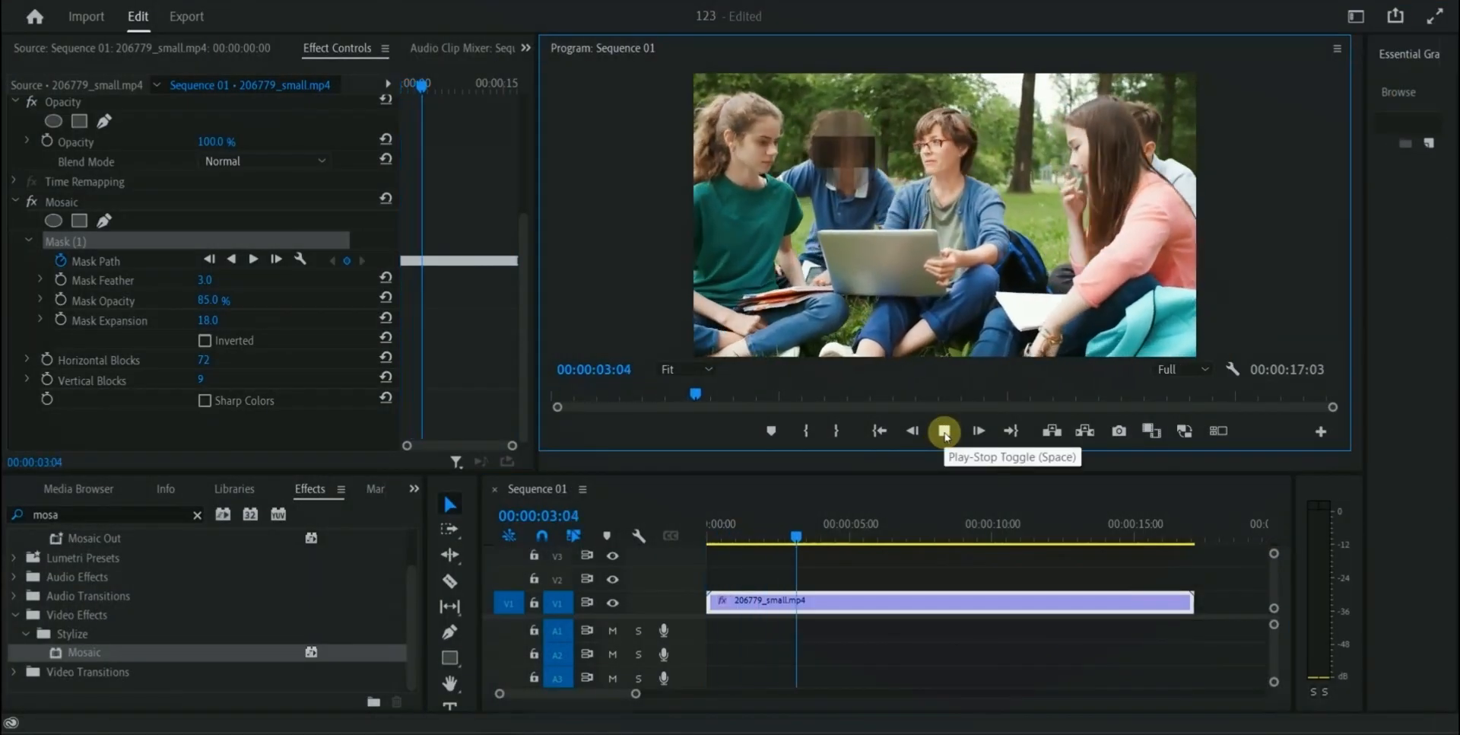
{"action": "left_click", "coordinate": [943, 431]}
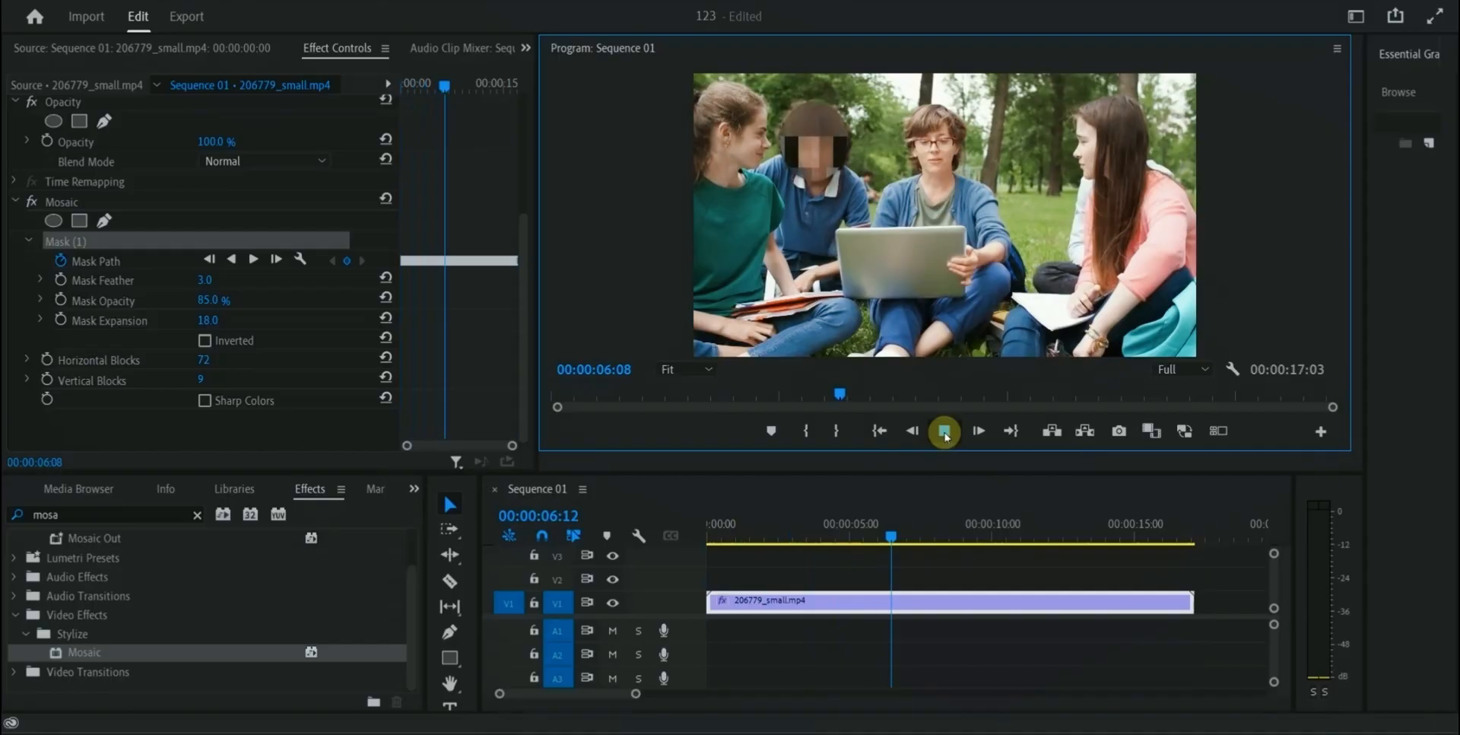
{"action": "left_click", "coordinate": [943, 430]}
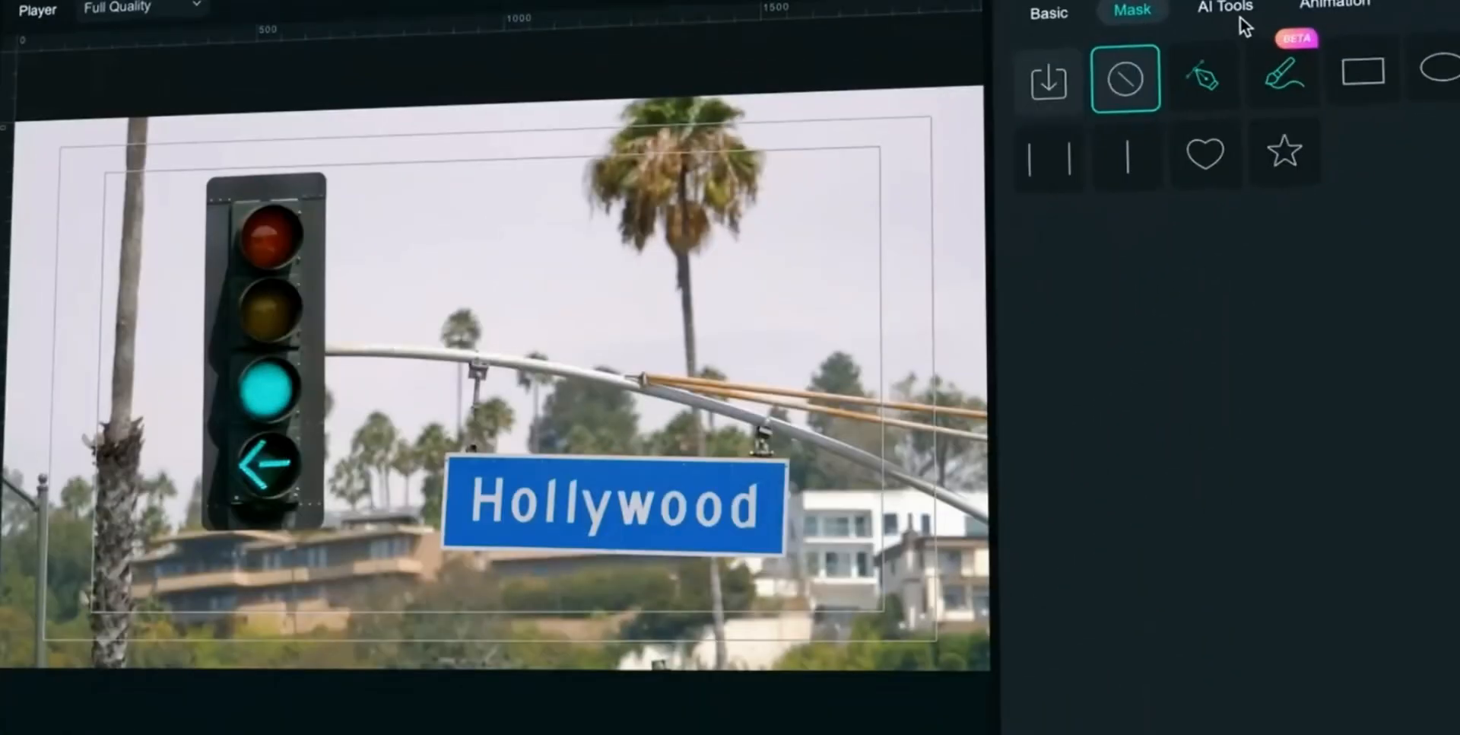
- Enable Planar Tracking on the Hollywood clip using the Advanced planar tracker
{"action": "left_click", "coordinate": [1224, 9]}
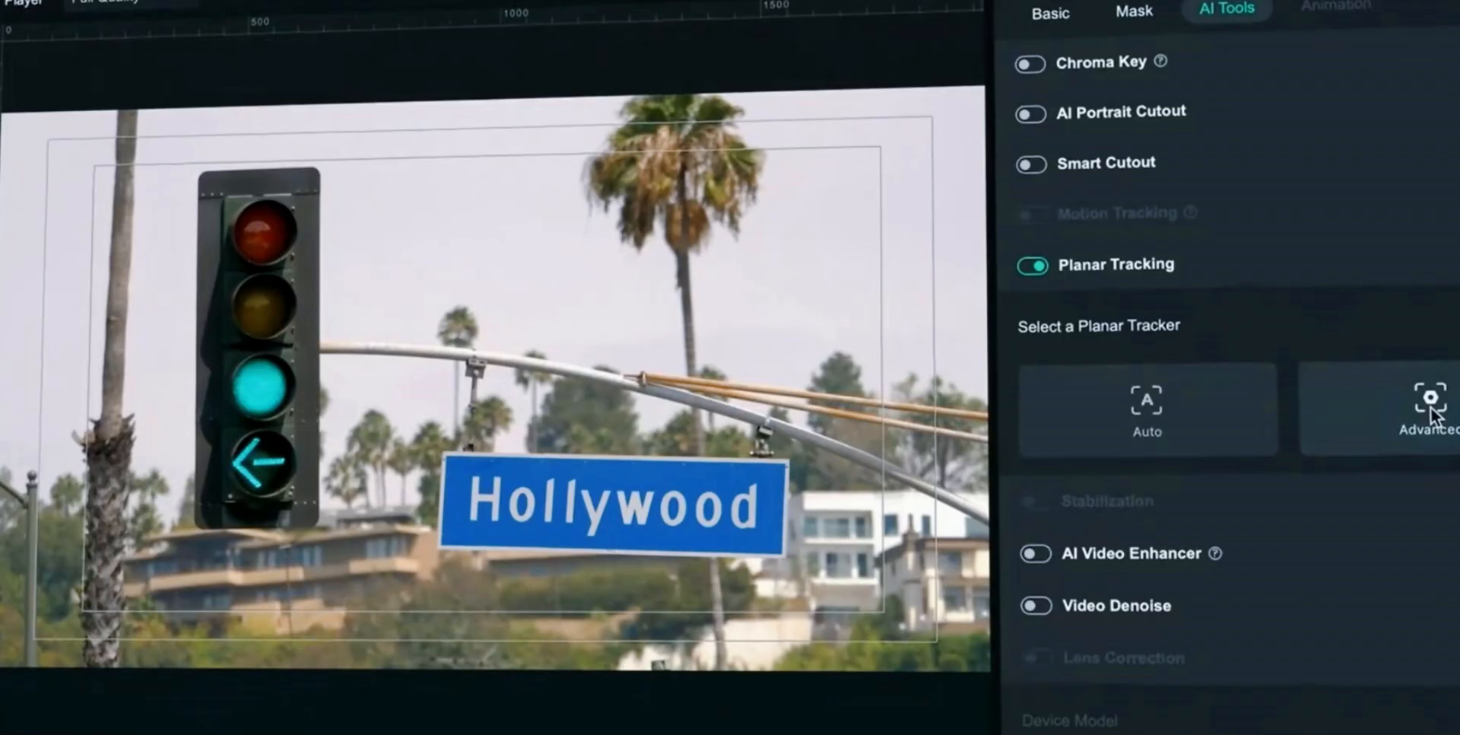
{"action": "left_click", "coordinate": [1430, 410]}
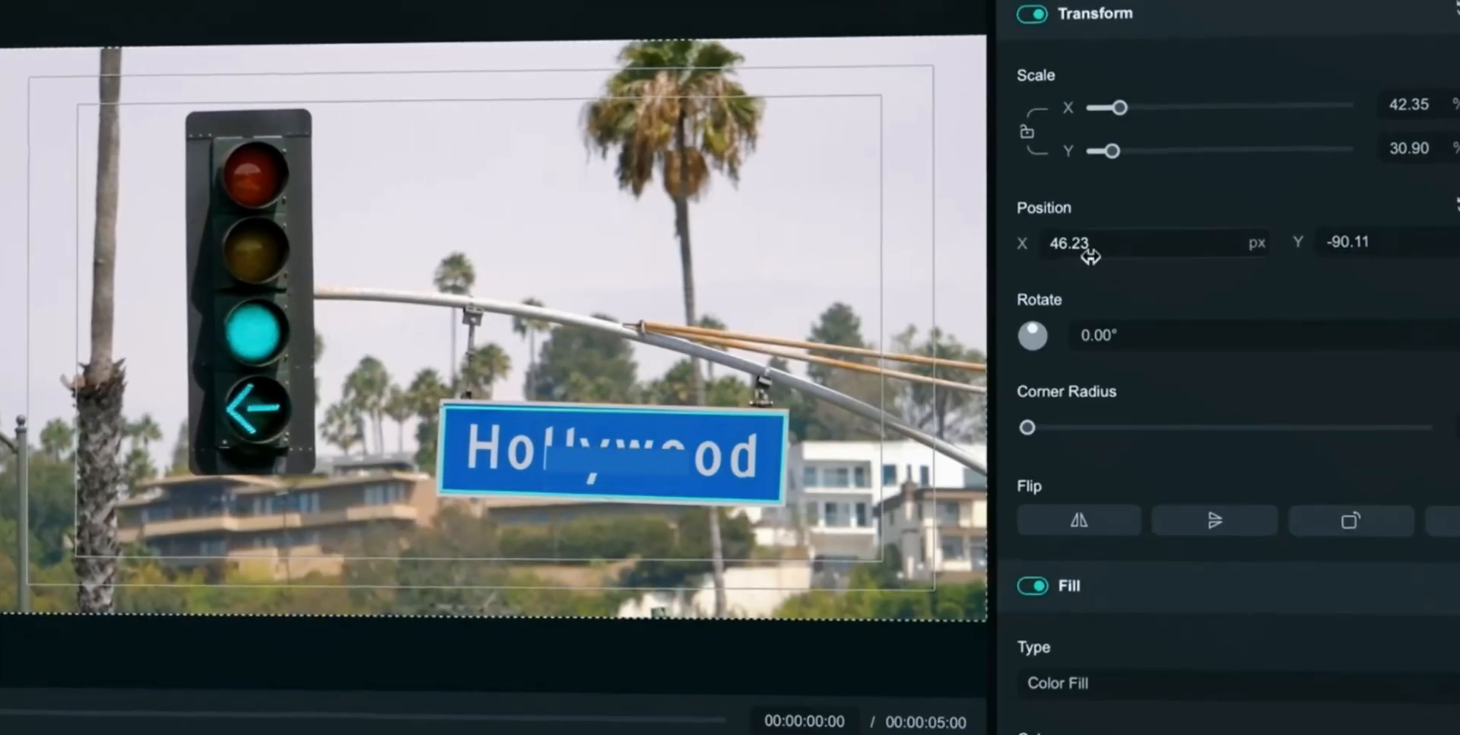
- Scrub Position X to slide the blue rectangle sideways over the sign's lettering
{"action": "left_click_drag", "start_coordinate": [1108, 150], "coordinate": [1173, 152]}
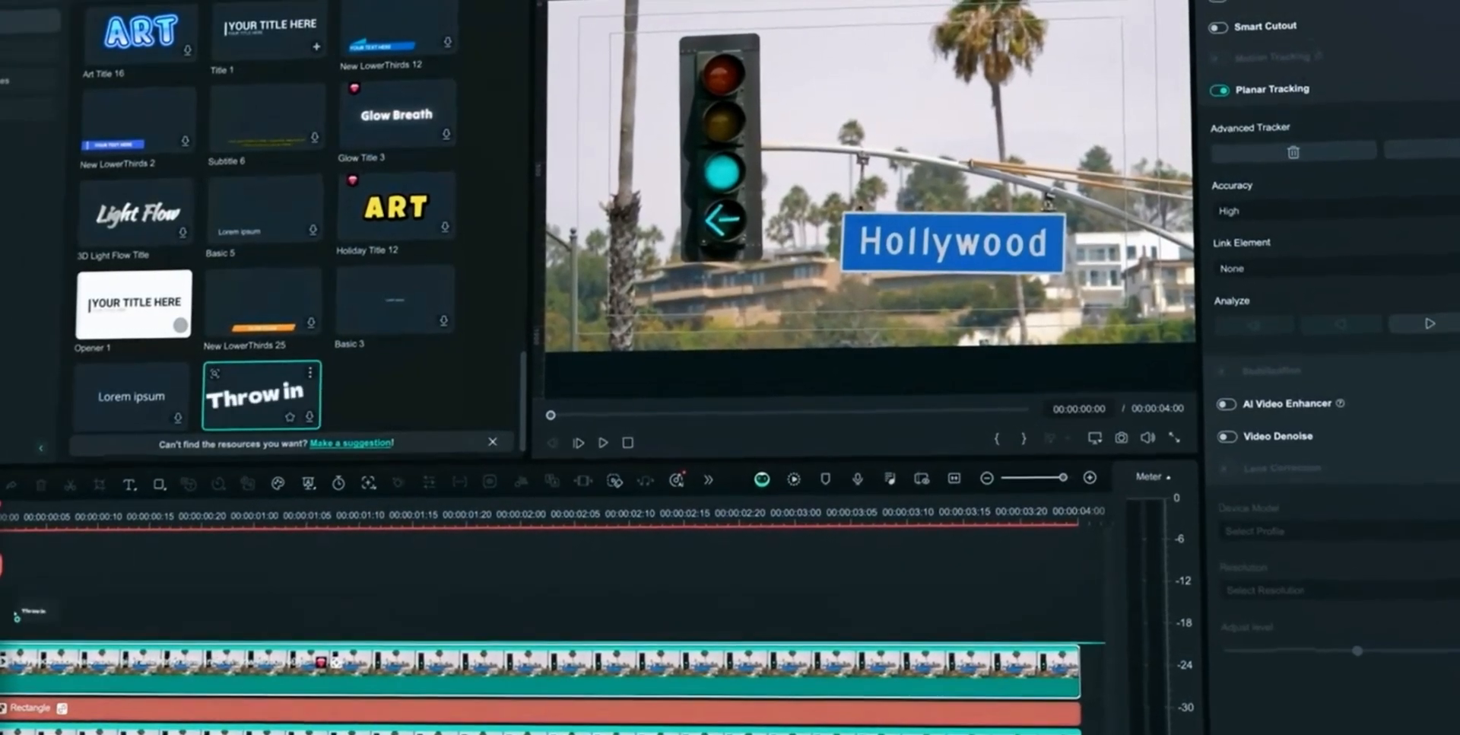
- Add Dynamic Thrown Title and set it as the planar track's Link Element
{"action": "double_click", "coordinate": [262, 394]}
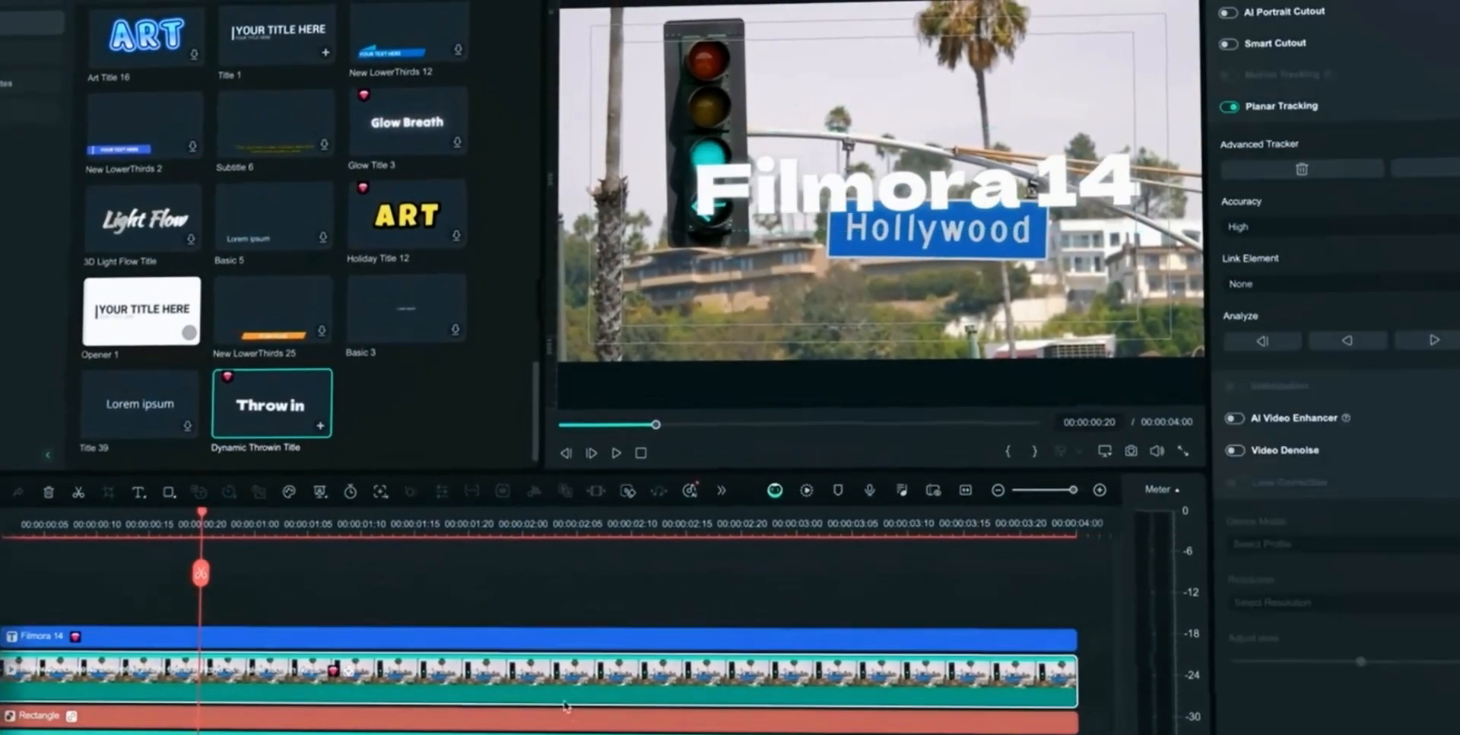
{"action": "left_click", "coordinate": [1332, 283]}
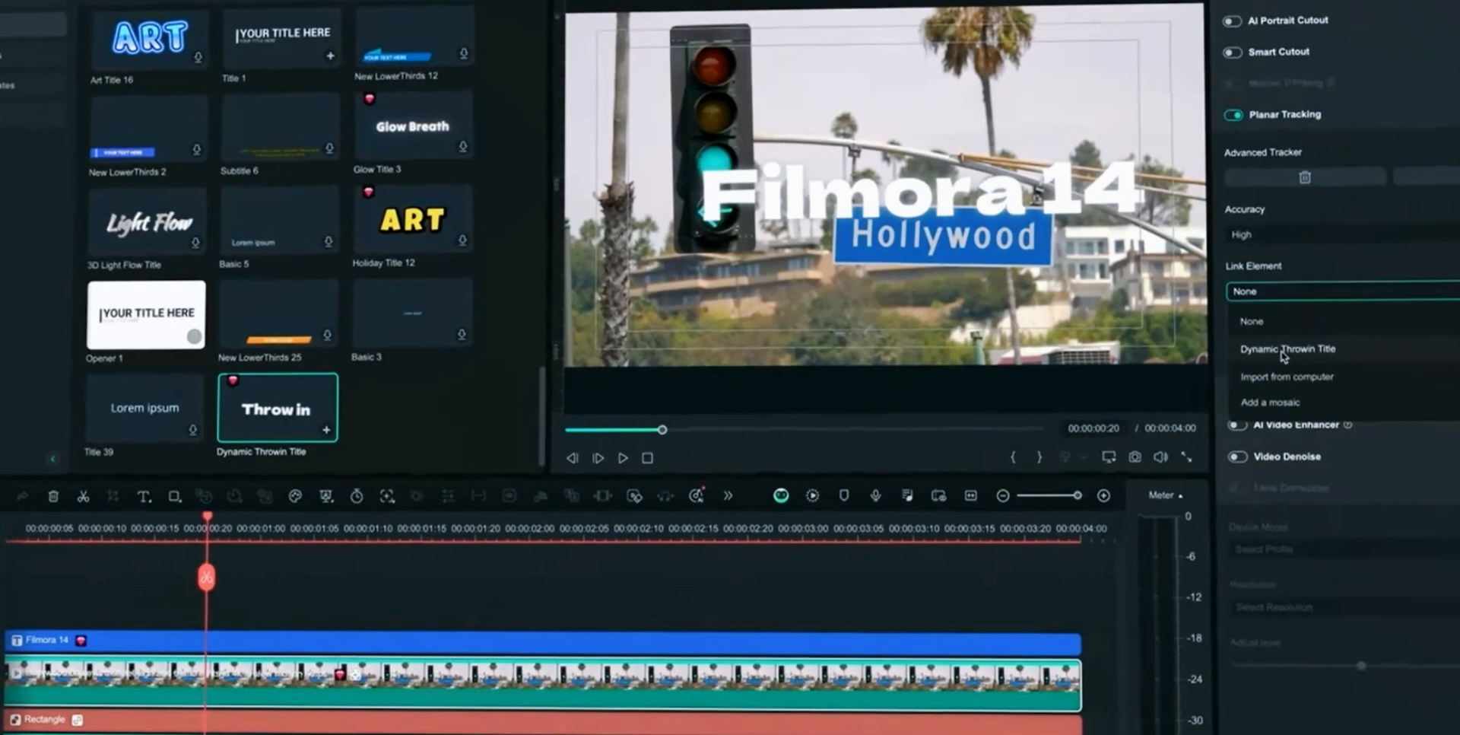
{"action": "left_click", "coordinate": [1288, 349]}
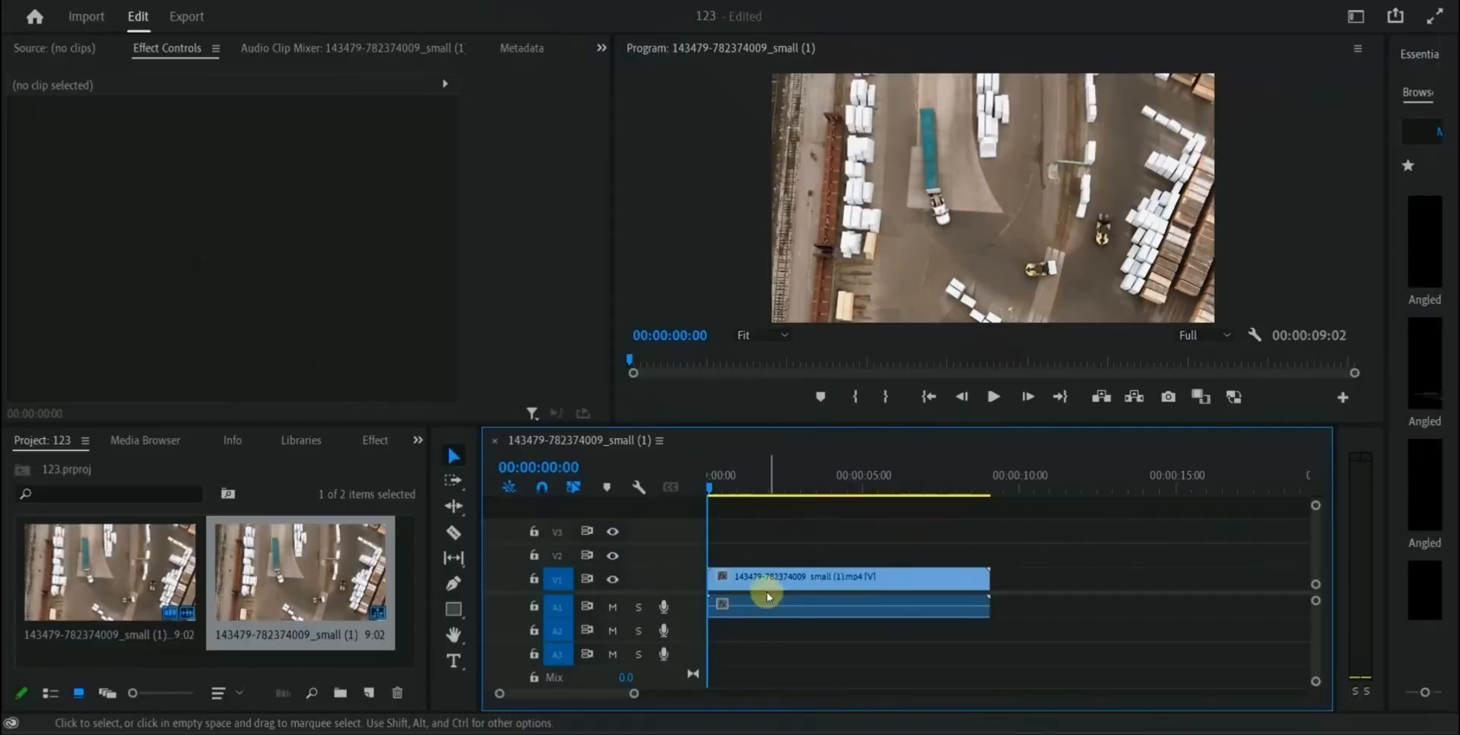
- Select the aerial warehouse truck clip on track V1
{"action": "left_click", "coordinate": [847, 576]}
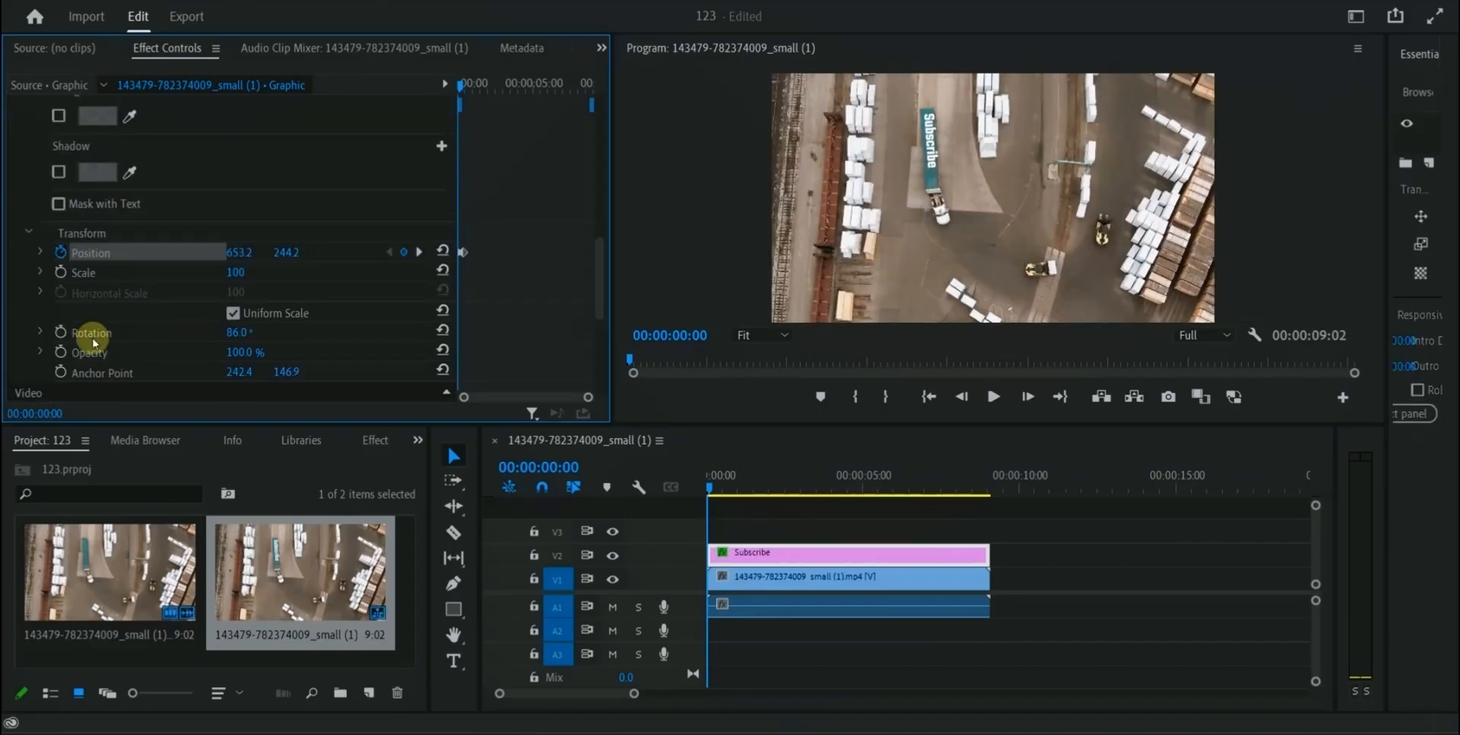
- Enable rotation keyframing for the Subscribe text and adjust its rotation at this frame
{"action": "left_click", "coordinate": [91, 332]}
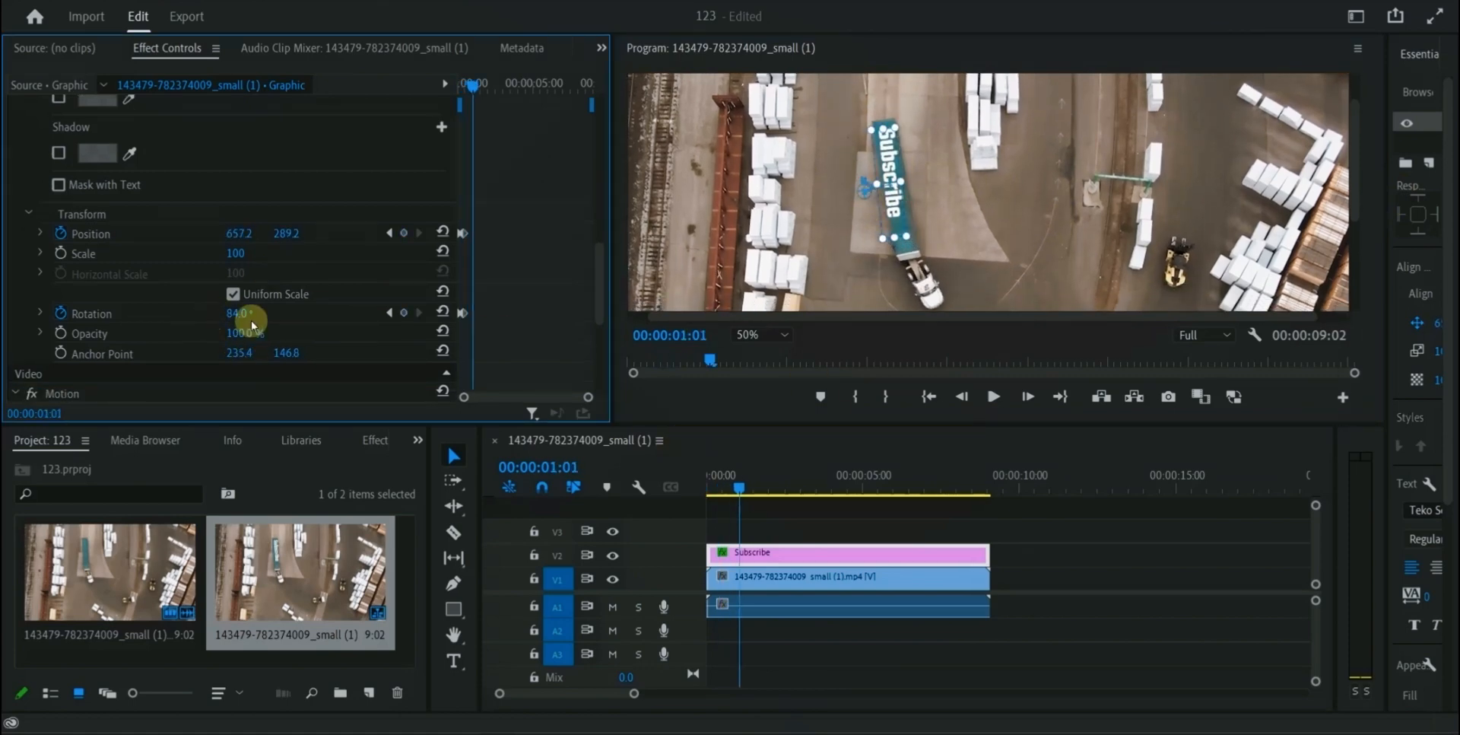
{"action": "left_click_drag", "start_coordinate": [240, 313], "coordinate": [244, 313]}
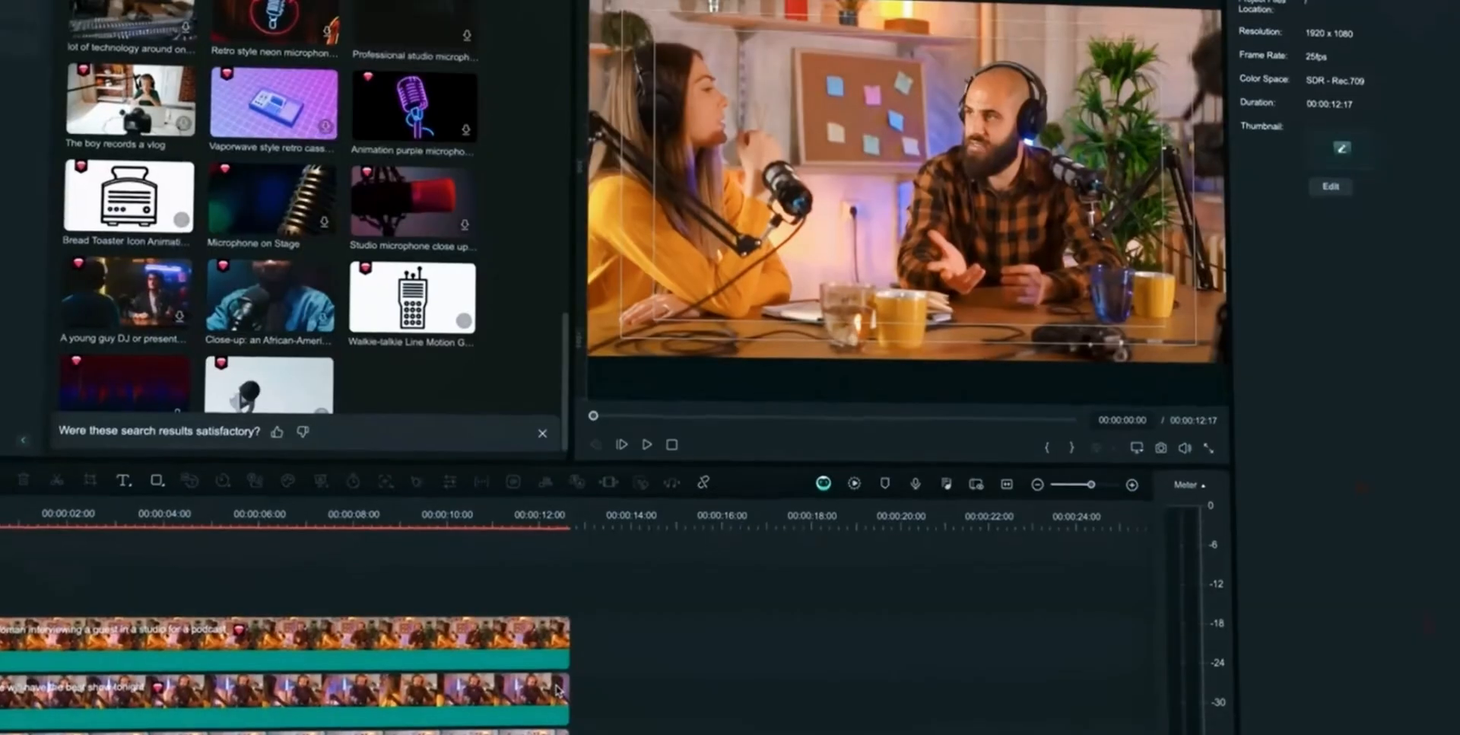
- Create an audio-synced multi-camera clip named My Podcast from the selected podcast clips
{"action": "right_click", "coordinate": [279, 690]}
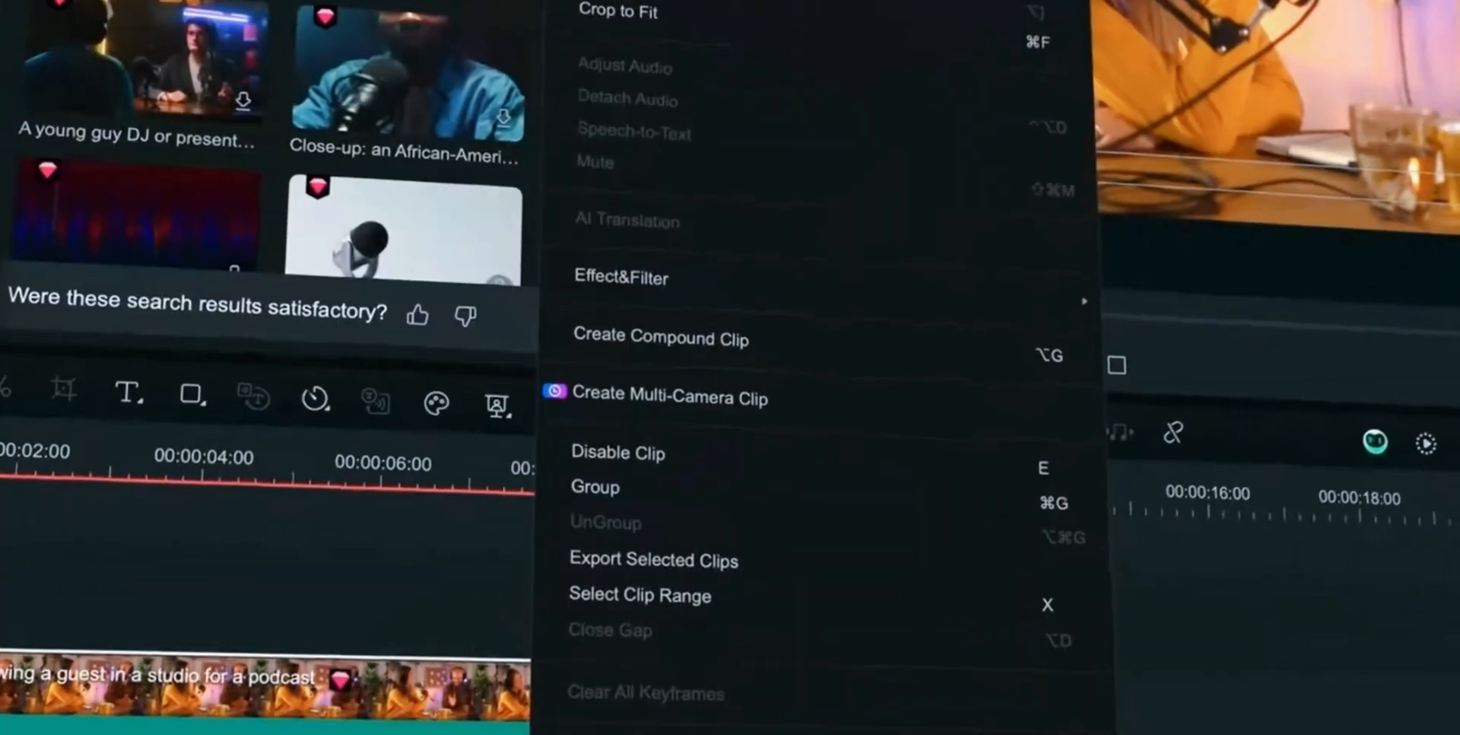
{"action": "left_click", "coordinate": [670, 397]}
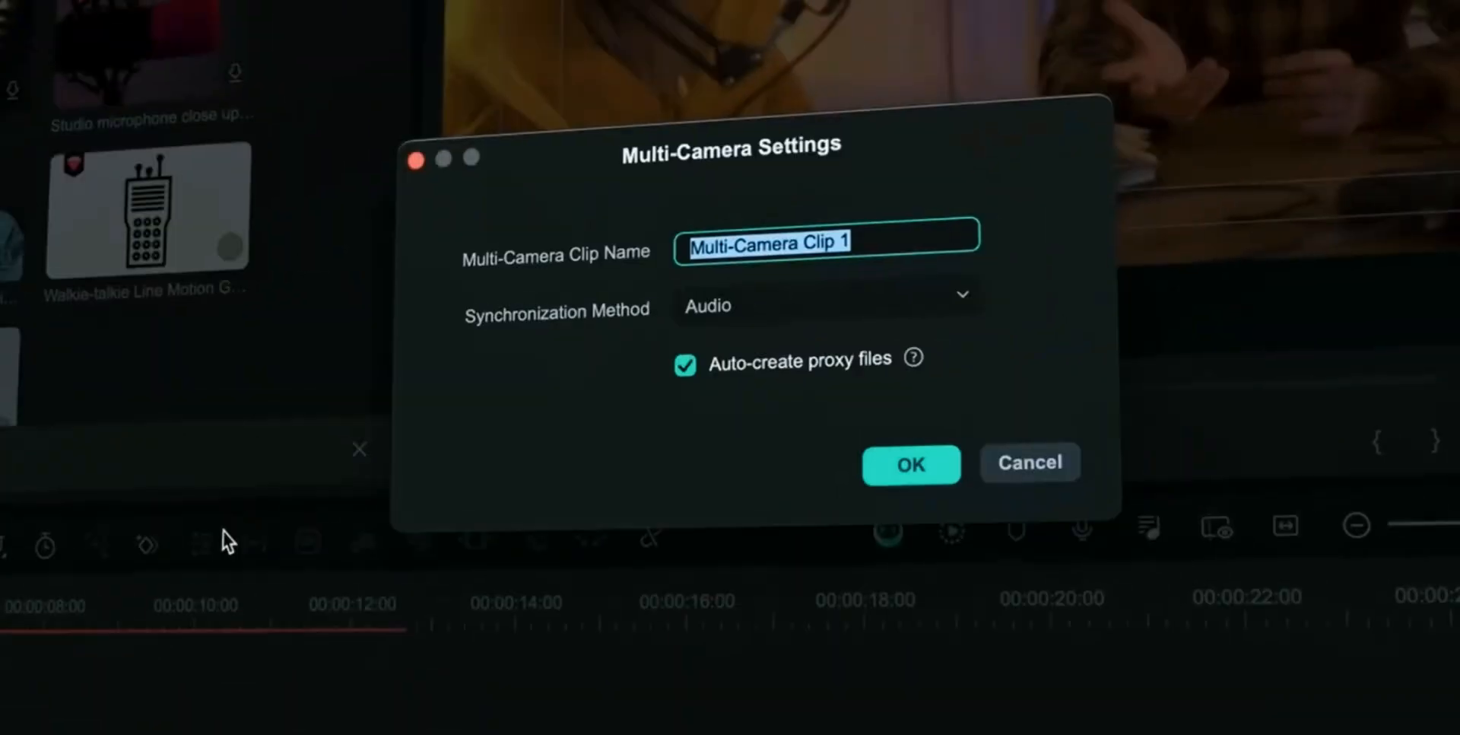
{"action": "type", "text": "My Po"}
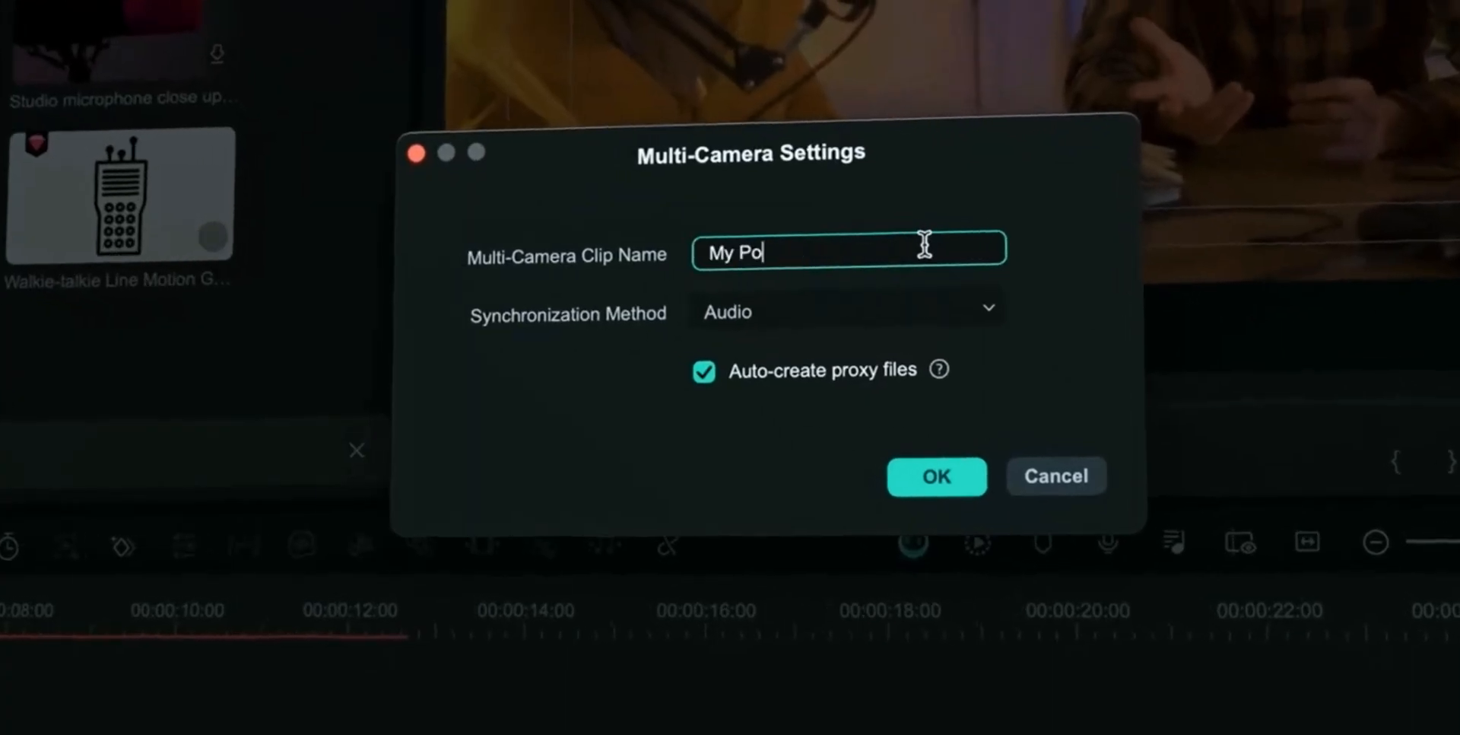
{"action": "left_click", "coordinate": [935, 476]}
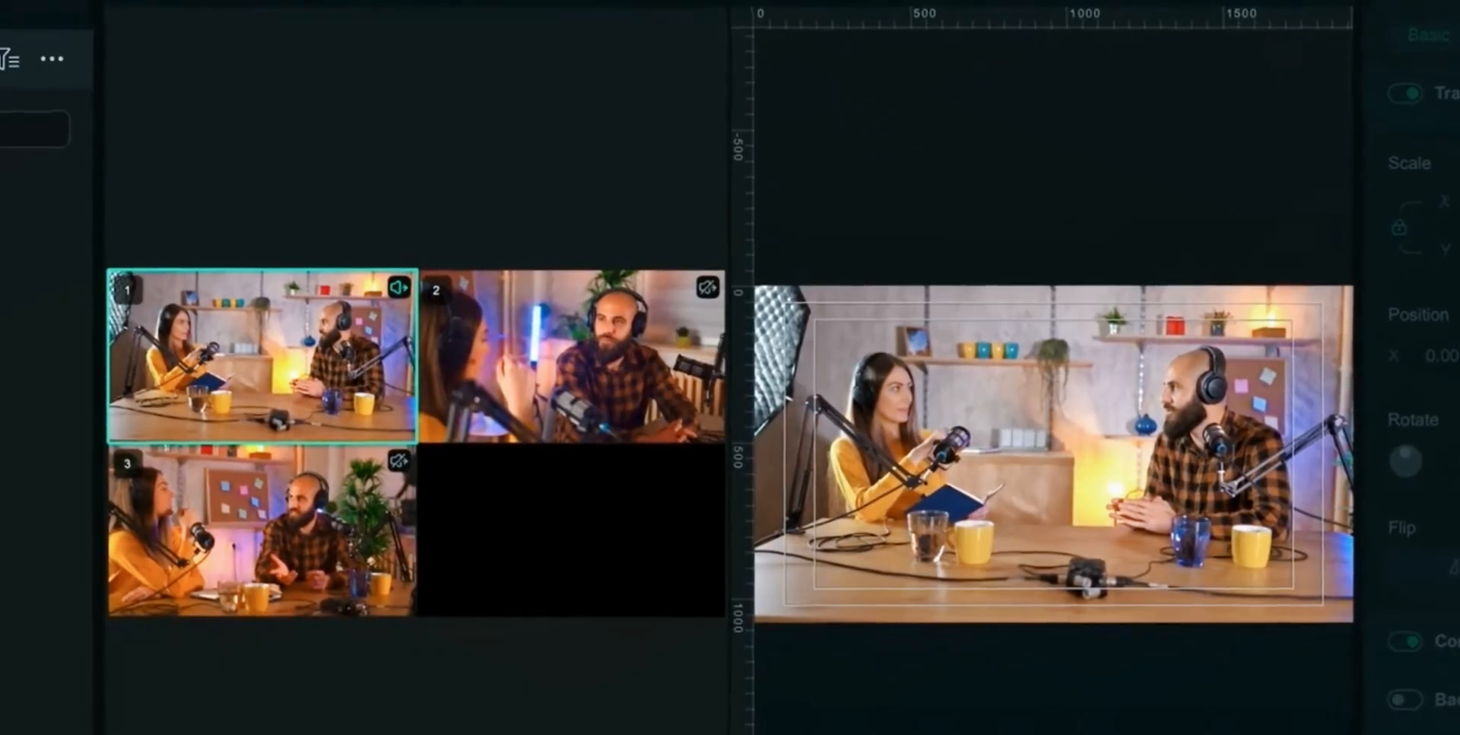
- Scroll to the multicam viewer and switch the podcast to a different camera angle
{"action": "scroll", "scroll_direction": "down", "scroll_amount": 3}
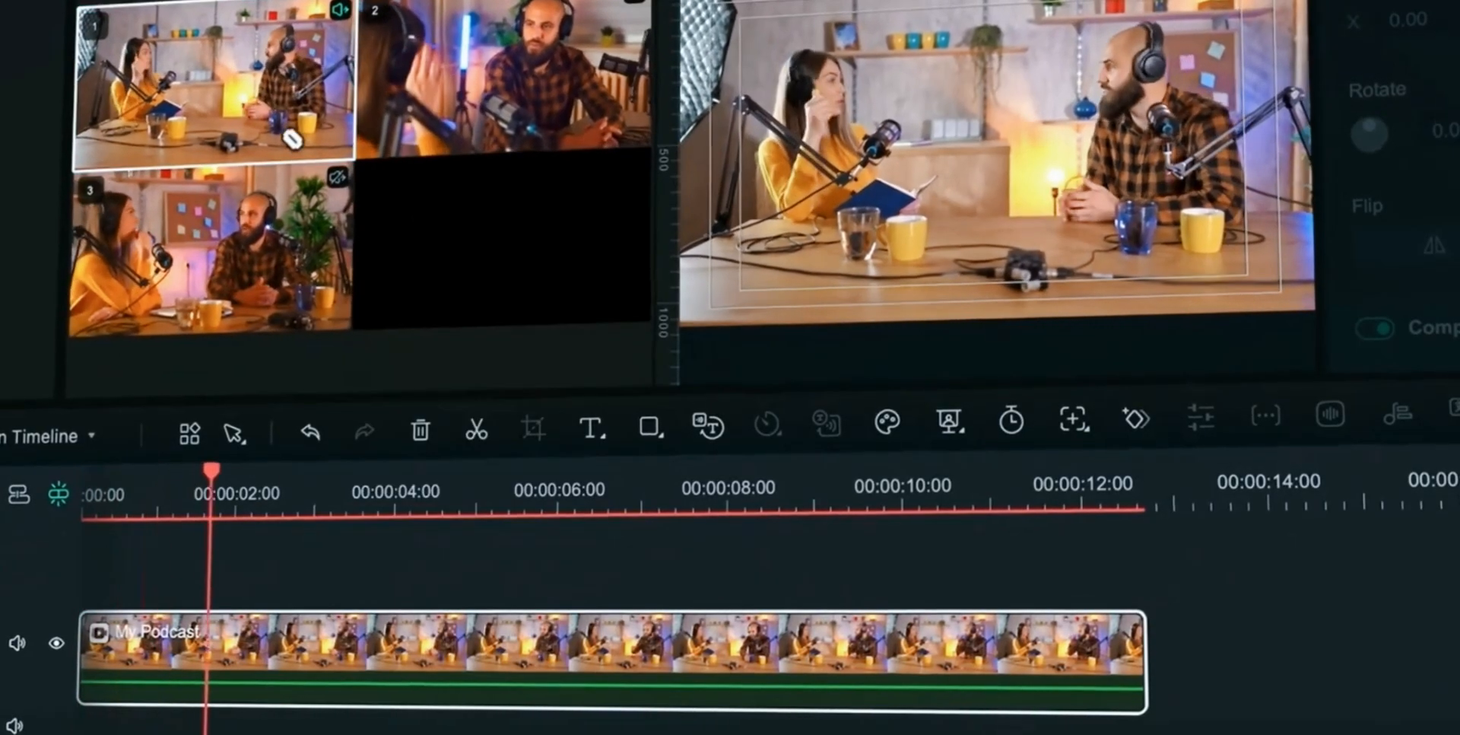
{"action": "left_click", "coordinate": [476, 429]}
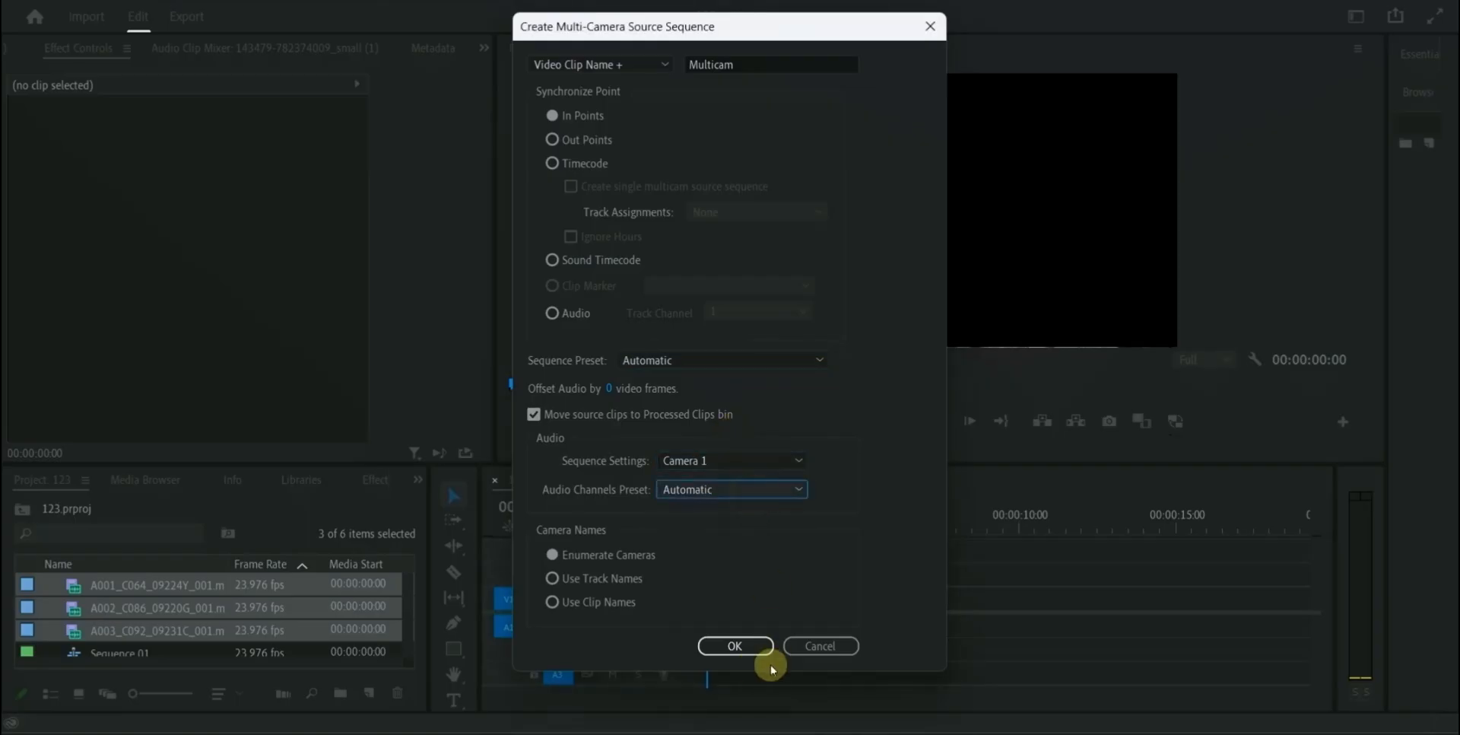
- Create the multicam source sequence, place it on the timeline, add Multi-Camera View button
{"action": "left_click", "coordinate": [735, 645]}
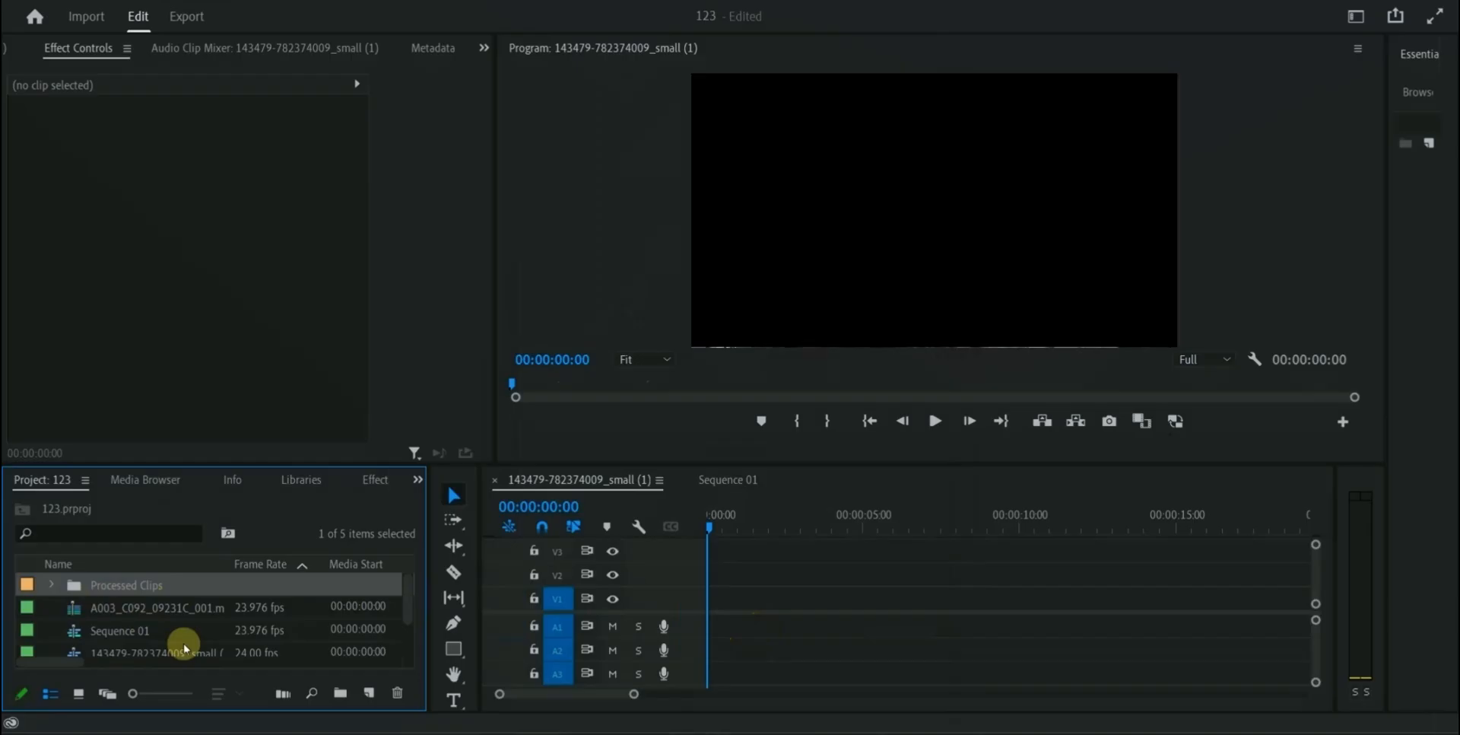
{"action": "left_click_drag", "start_coordinate": [157, 607], "coordinate": [785, 601]}
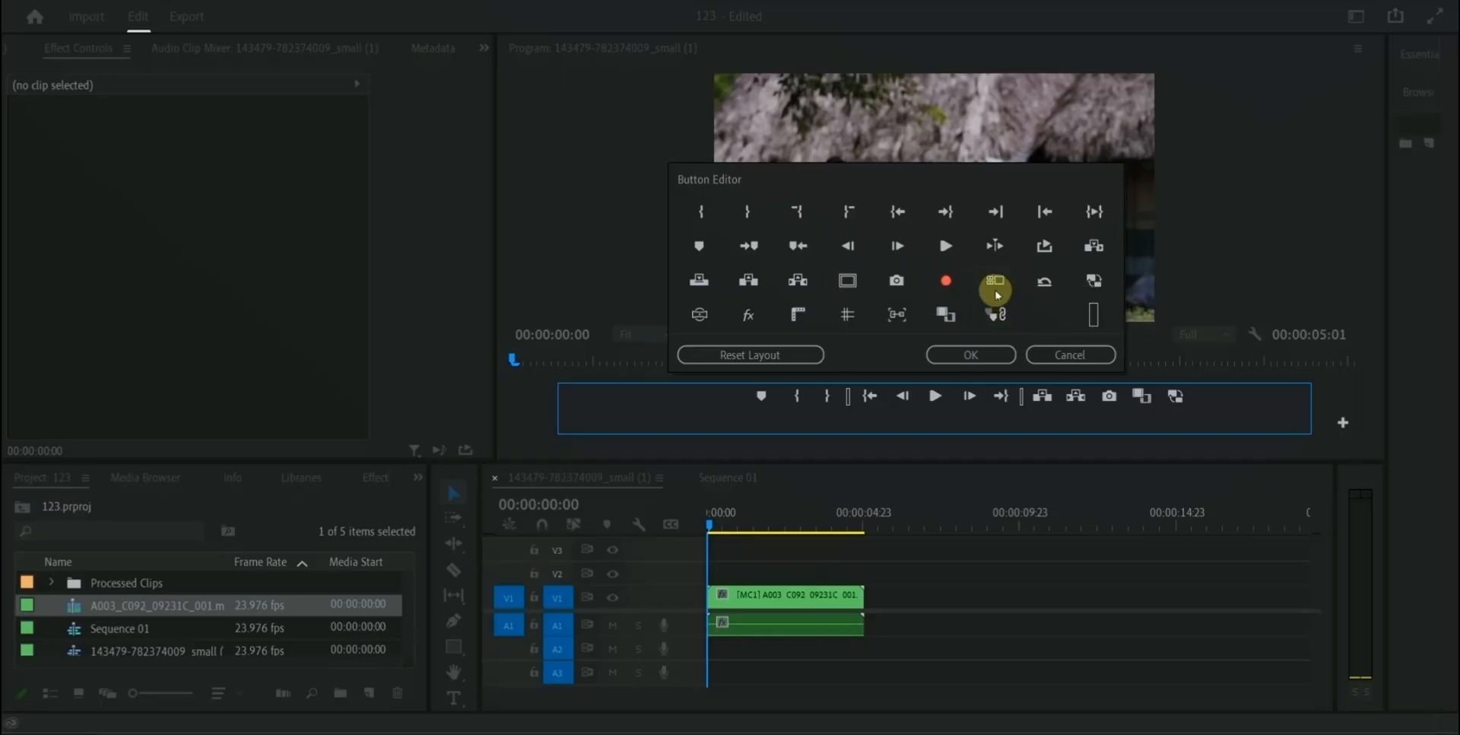
{"action": "left_click_drag", "start_coordinate": [995, 280], "coordinate": [1208, 396]}
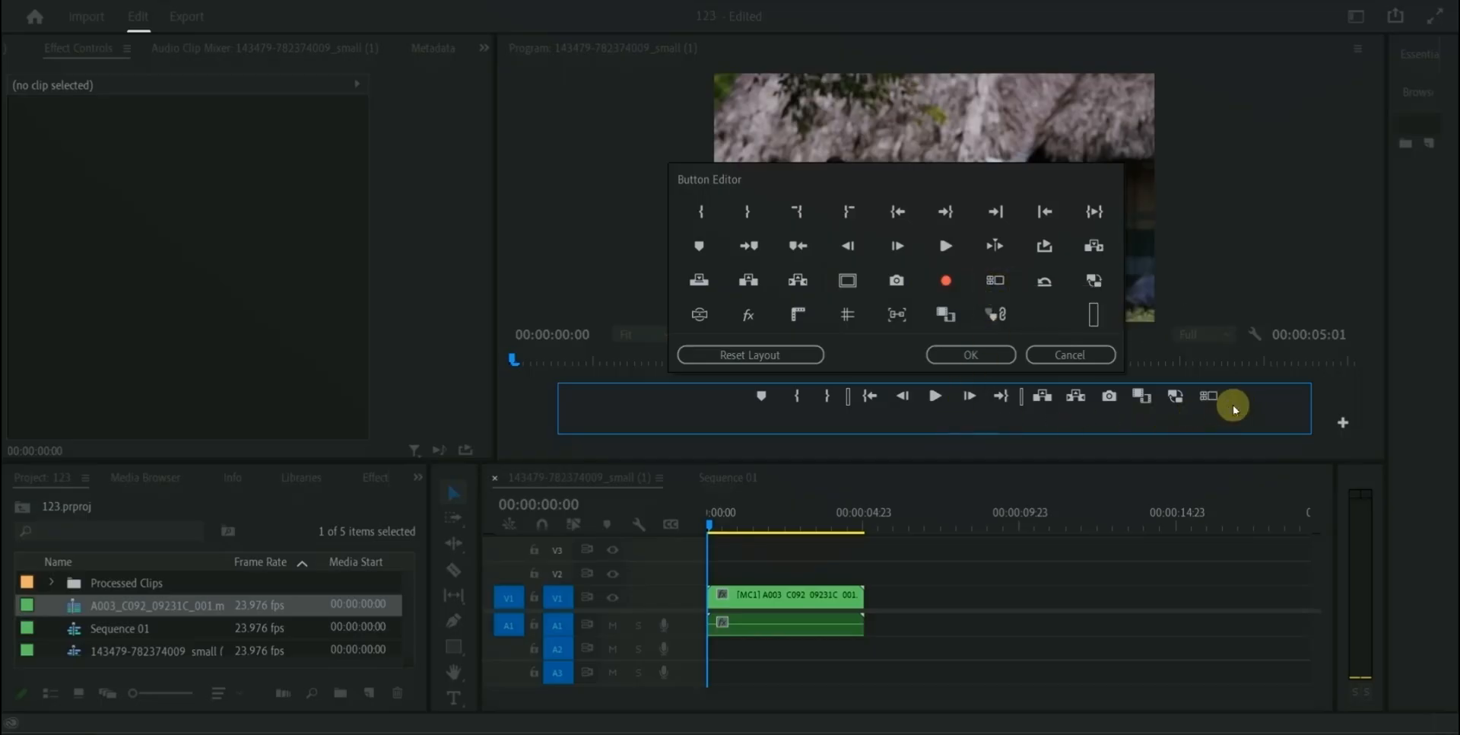
{"action": "left_click", "coordinate": [970, 354]}
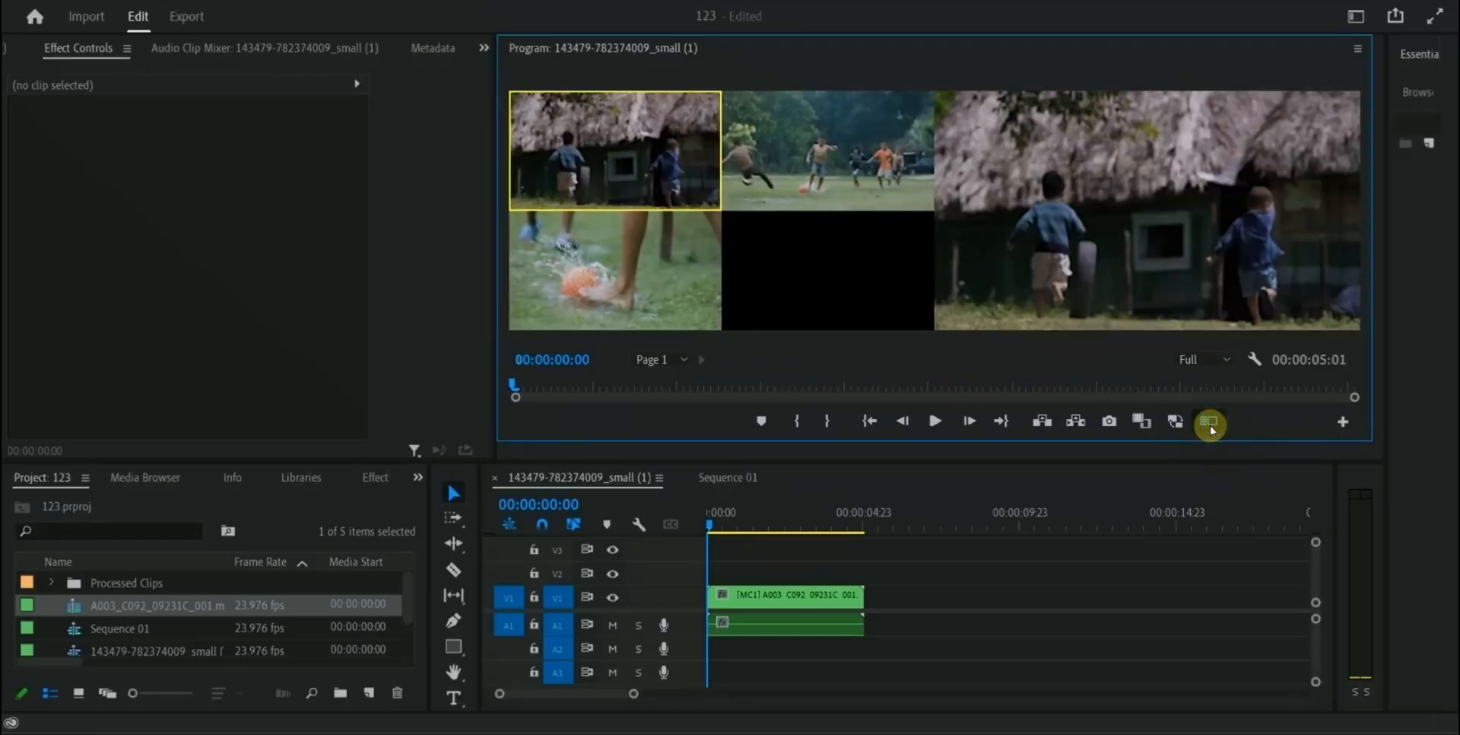
{"action": "mouse_move", "coordinate": [937, 420]}
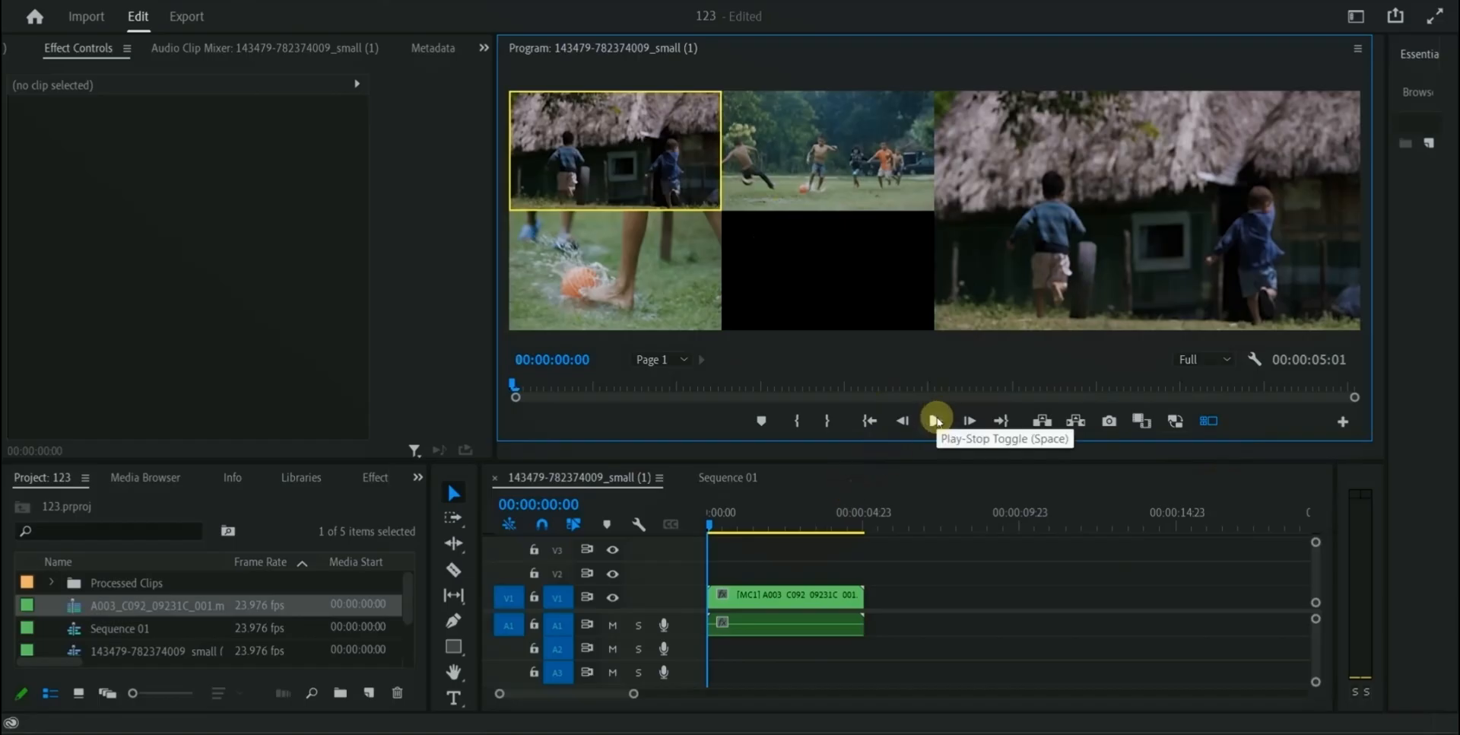
- Play the football multicam sequence, cut to the second angle, then scrub through the cuts
{"action": "left_click", "coordinate": [935, 420]}
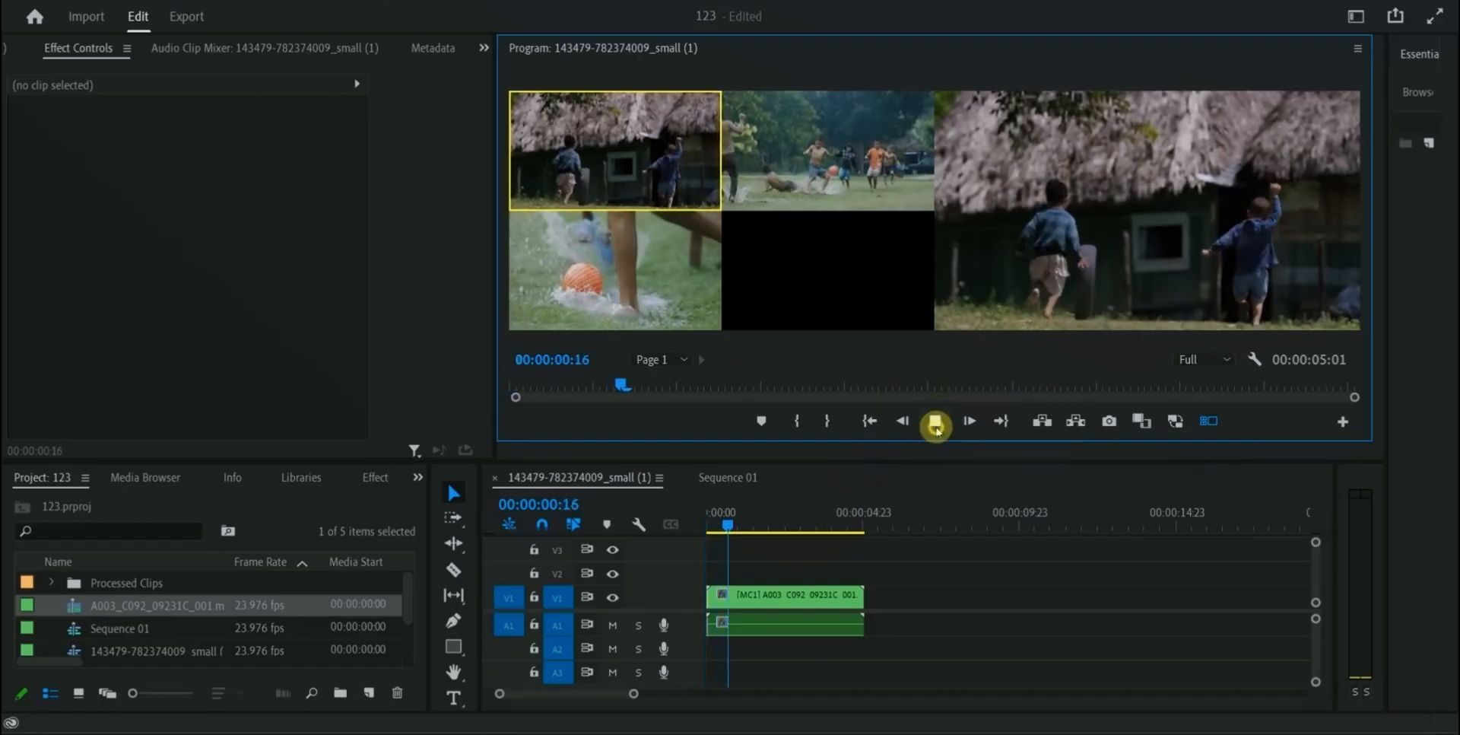
{"action": "left_click", "coordinate": [935, 421]}
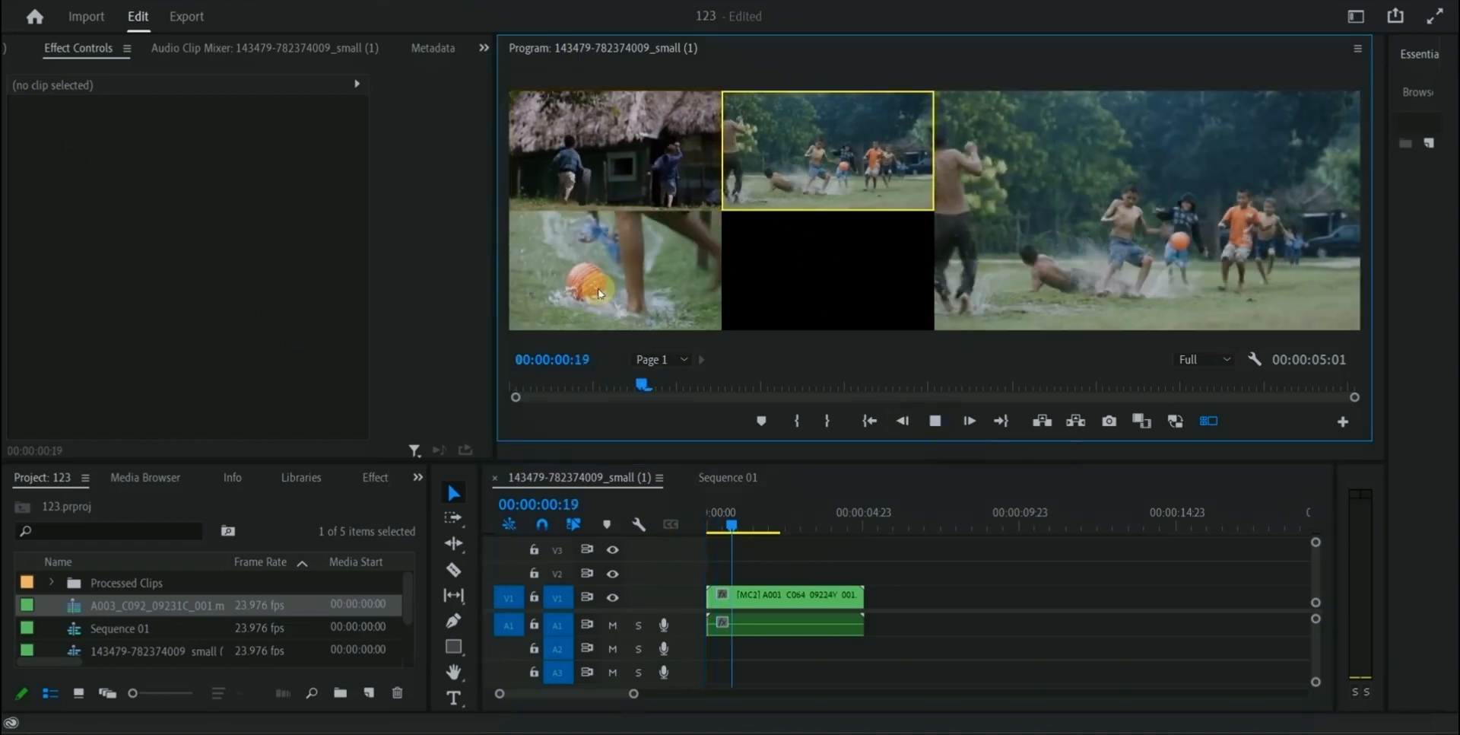
{"action": "left_click_drag", "start_coordinate": [731, 526], "coordinate": [857, 526]}
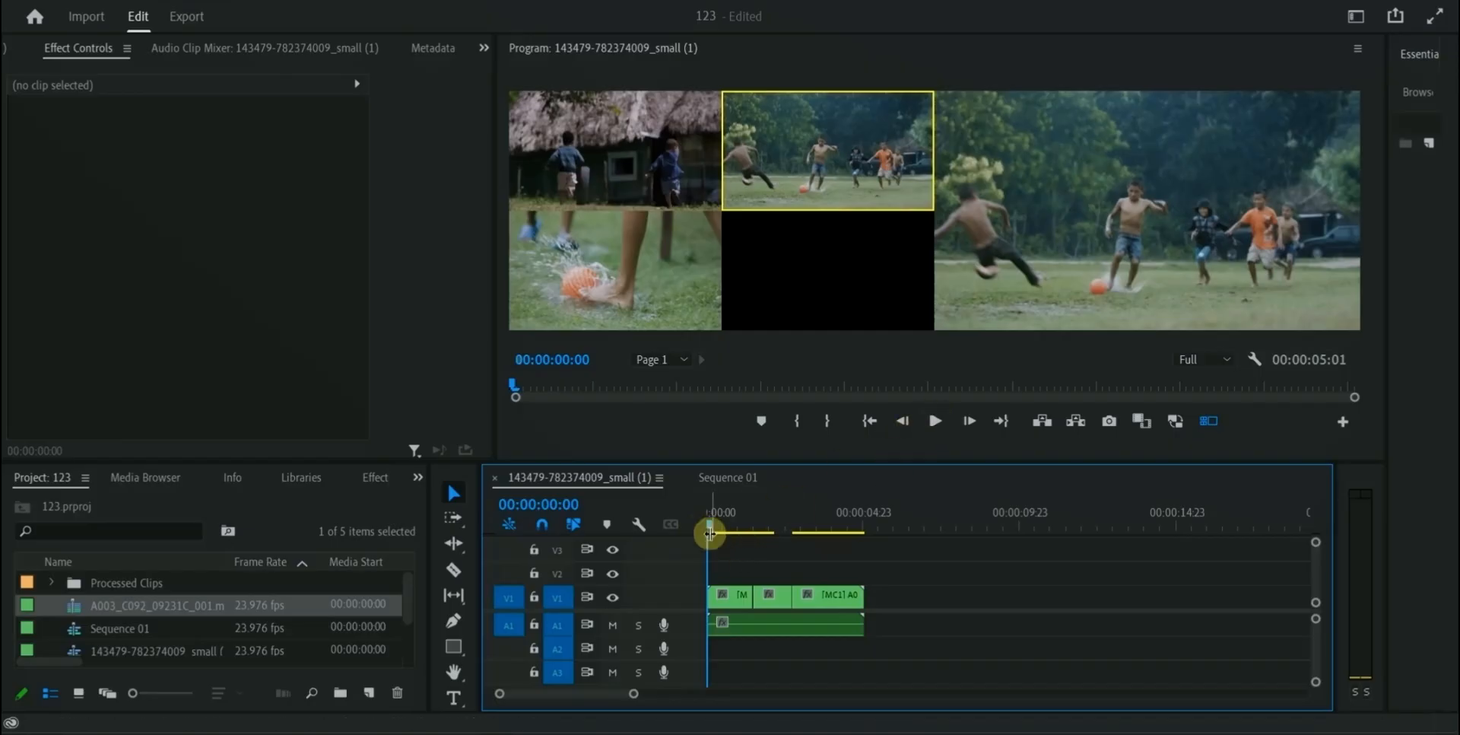
{"action": "left_click_drag", "start_coordinate": [708, 534], "coordinate": [730, 534]}
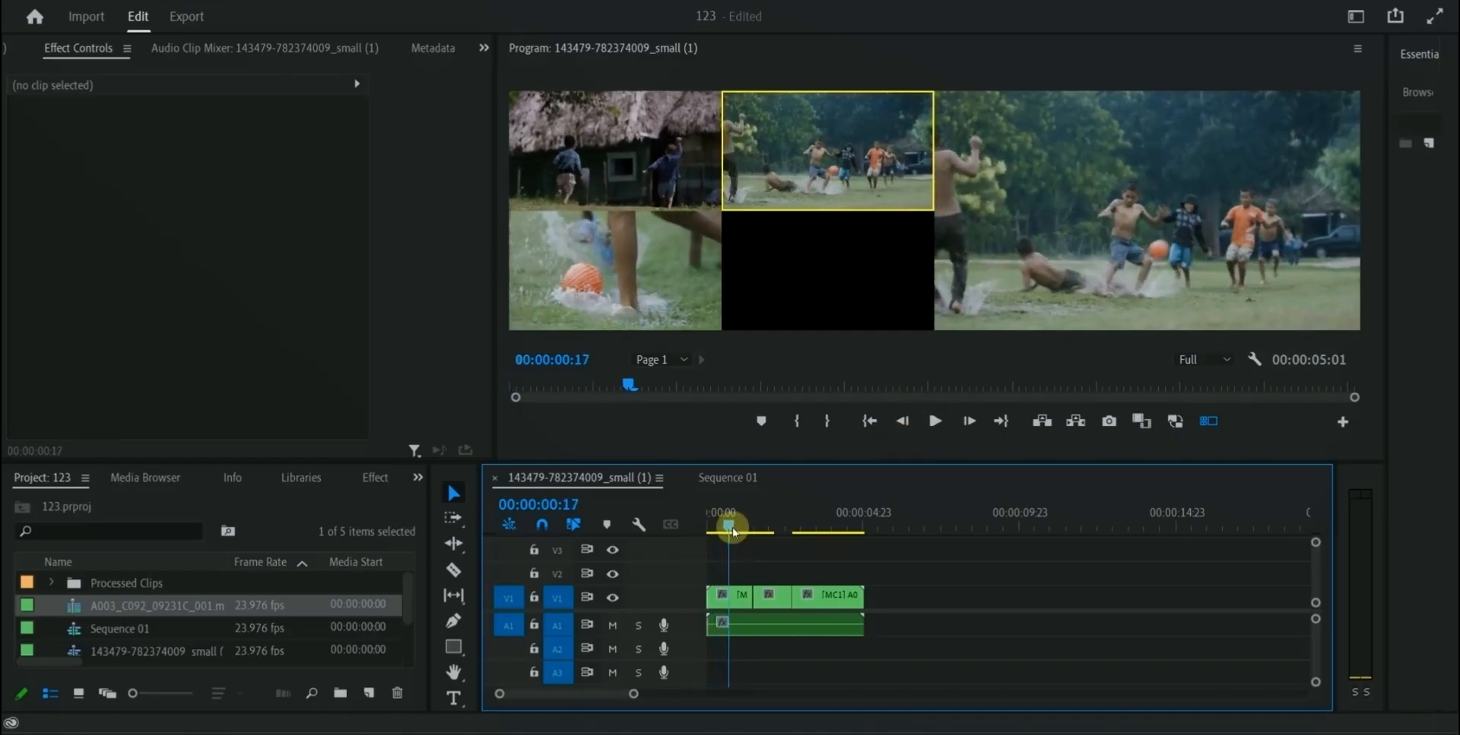
{"action": "left_click_drag", "start_coordinate": [729, 529], "coordinate": [766, 528]}
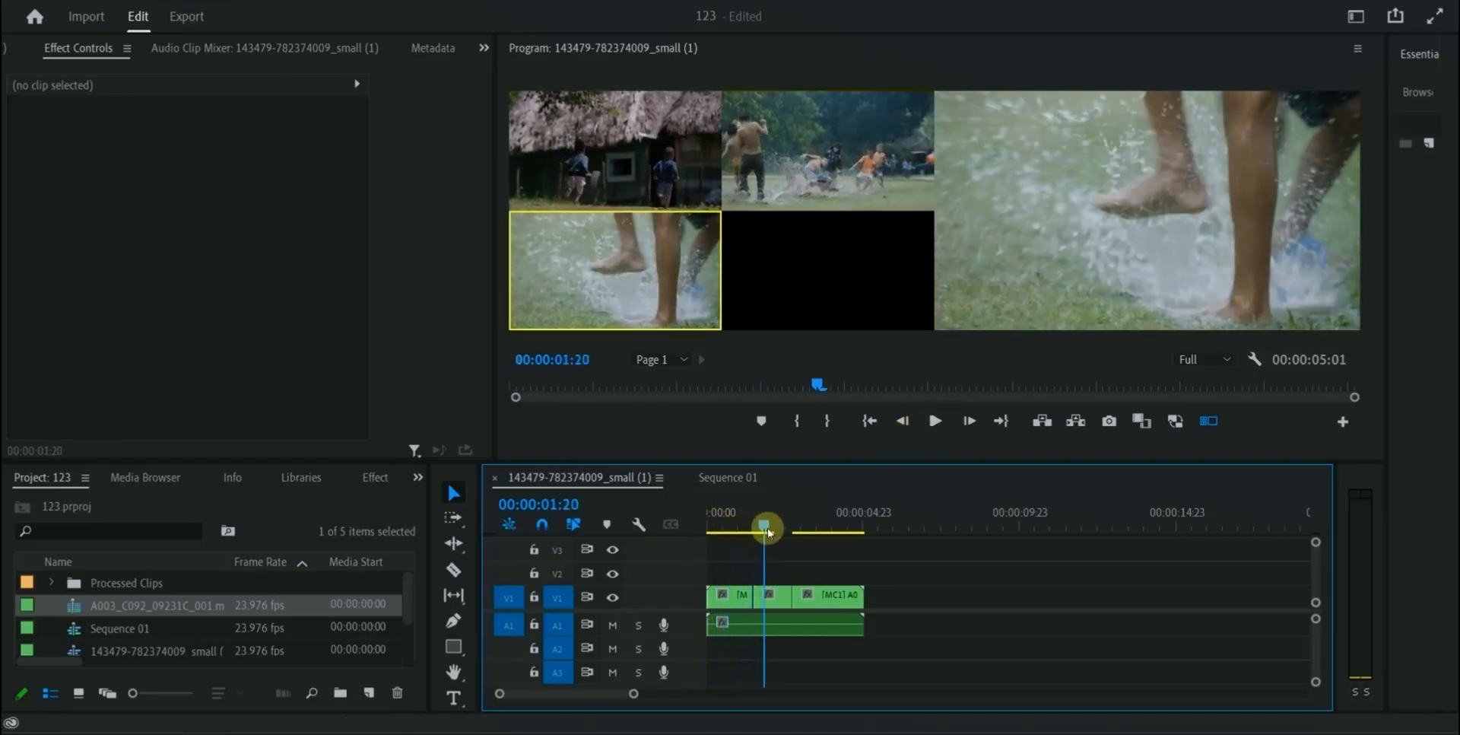
{"action": "left_click_drag", "start_coordinate": [768, 533], "coordinate": [745, 539]}
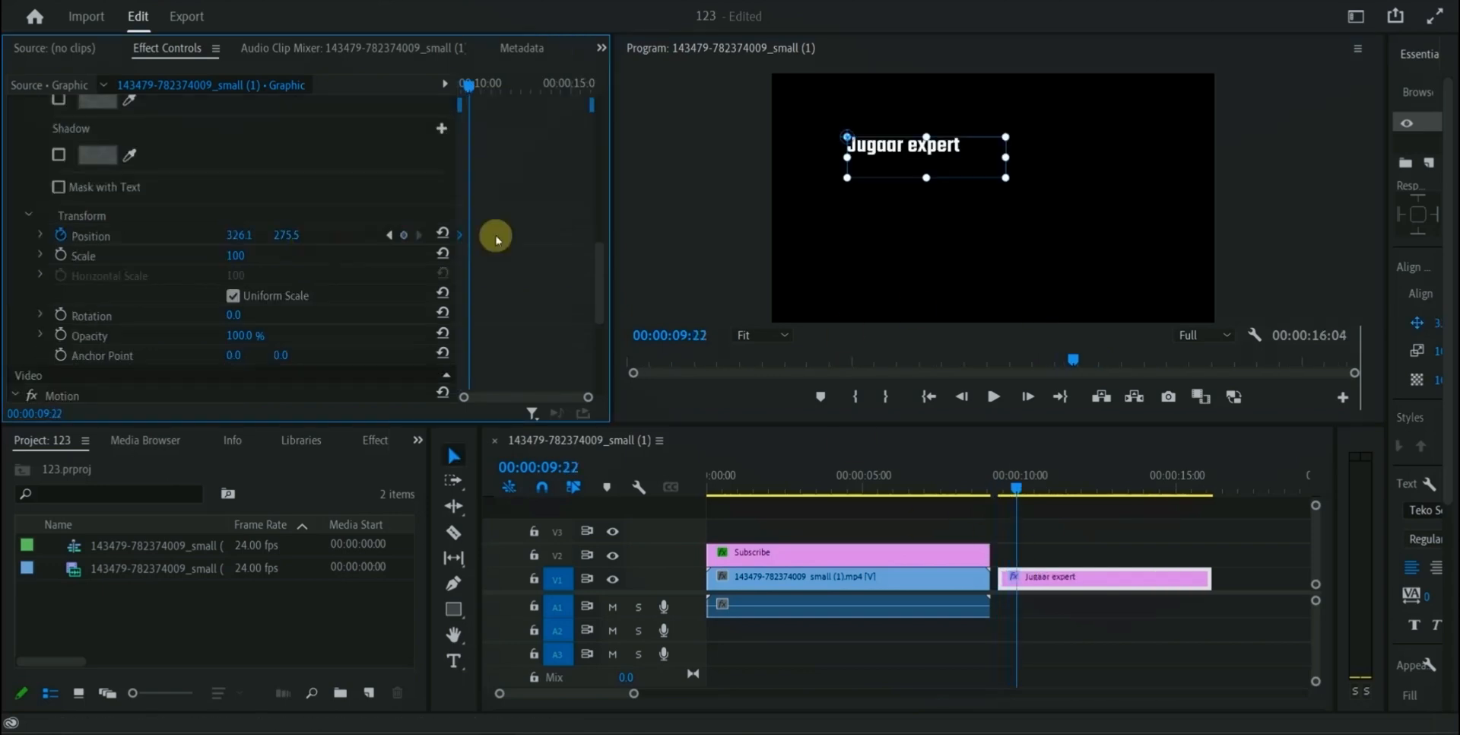
- Drag the Jugaar expert title to successive positions, building a curved motion path
{"action": "left_click_drag", "start_coordinate": [899, 152], "coordinate": [976, 219]}
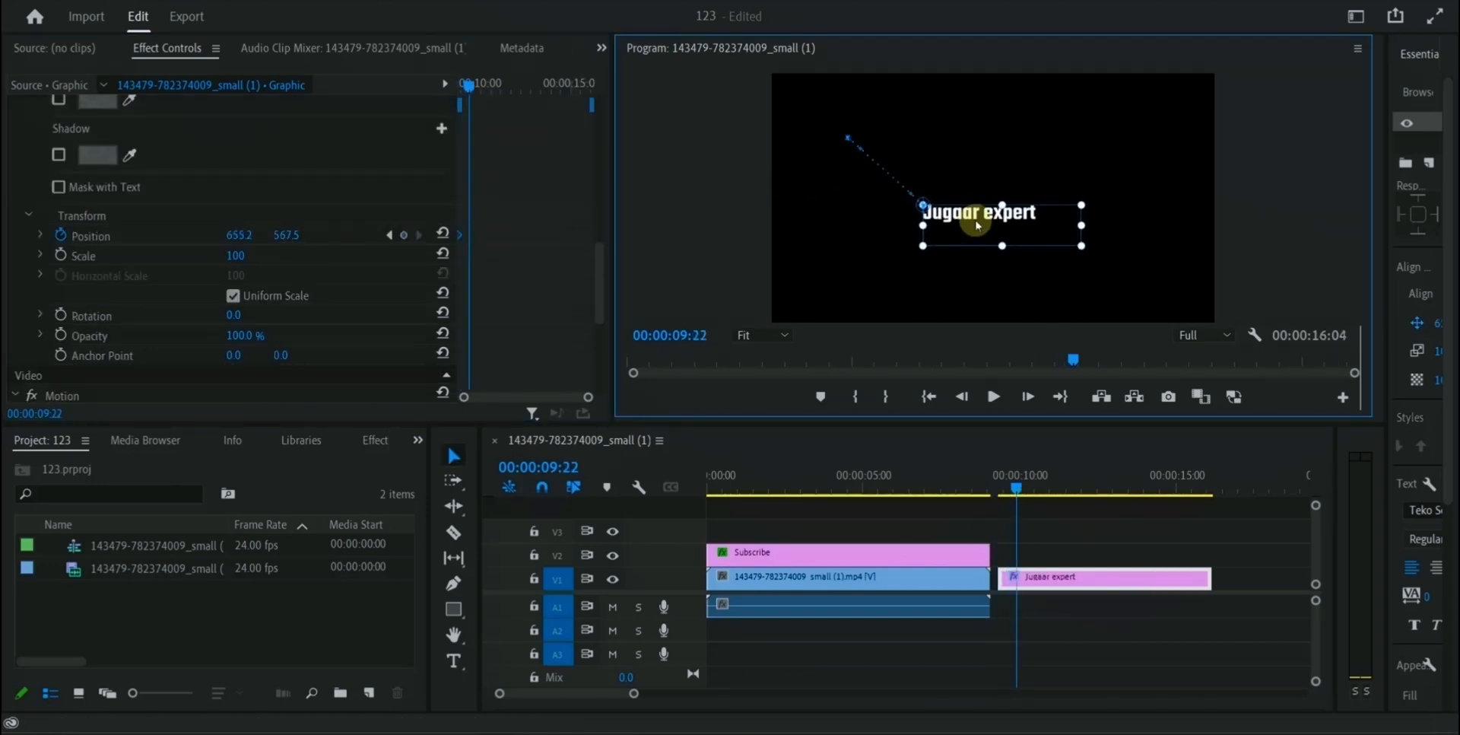
{"action": "mouse_move", "coordinate": [726, 226]}
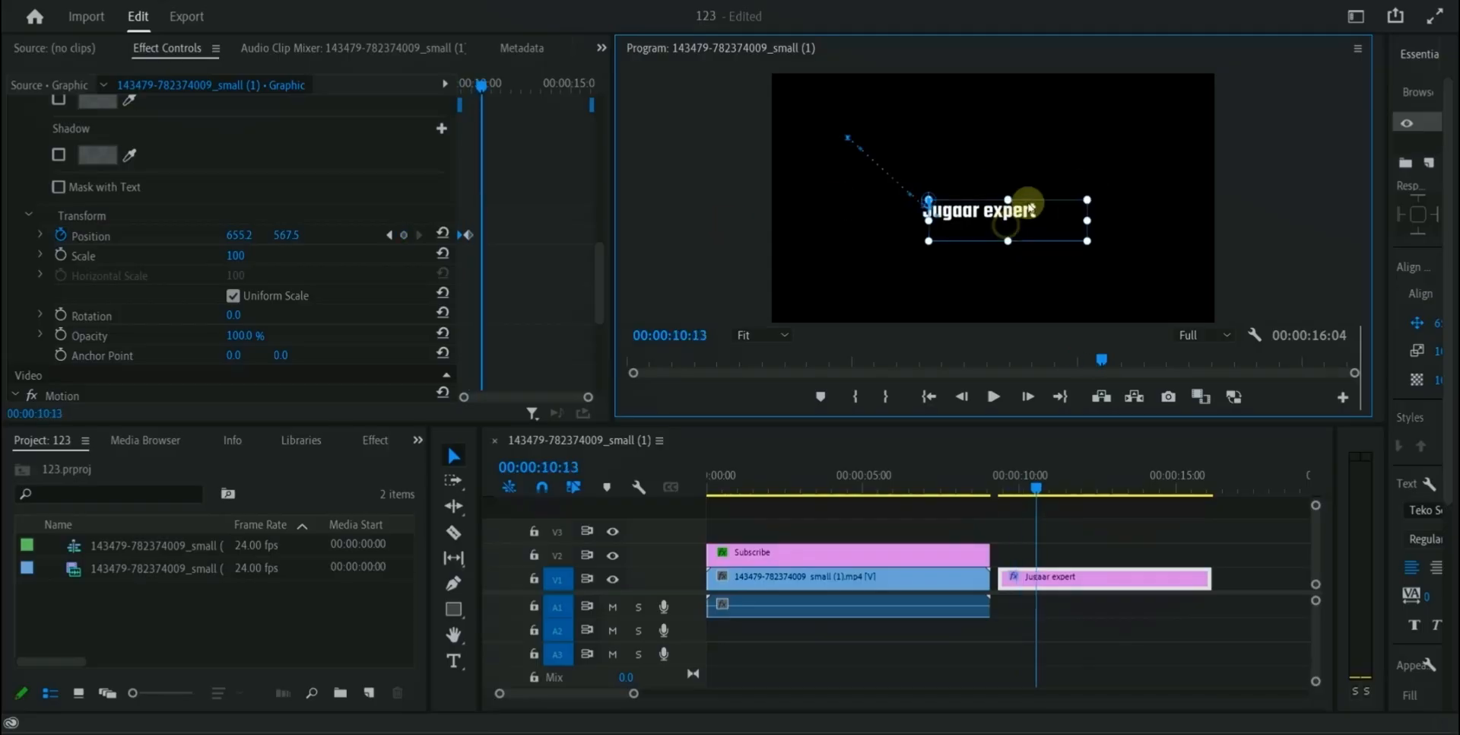
{"action": "left_click_drag", "start_coordinate": [979, 209], "coordinate": [1053, 130]}
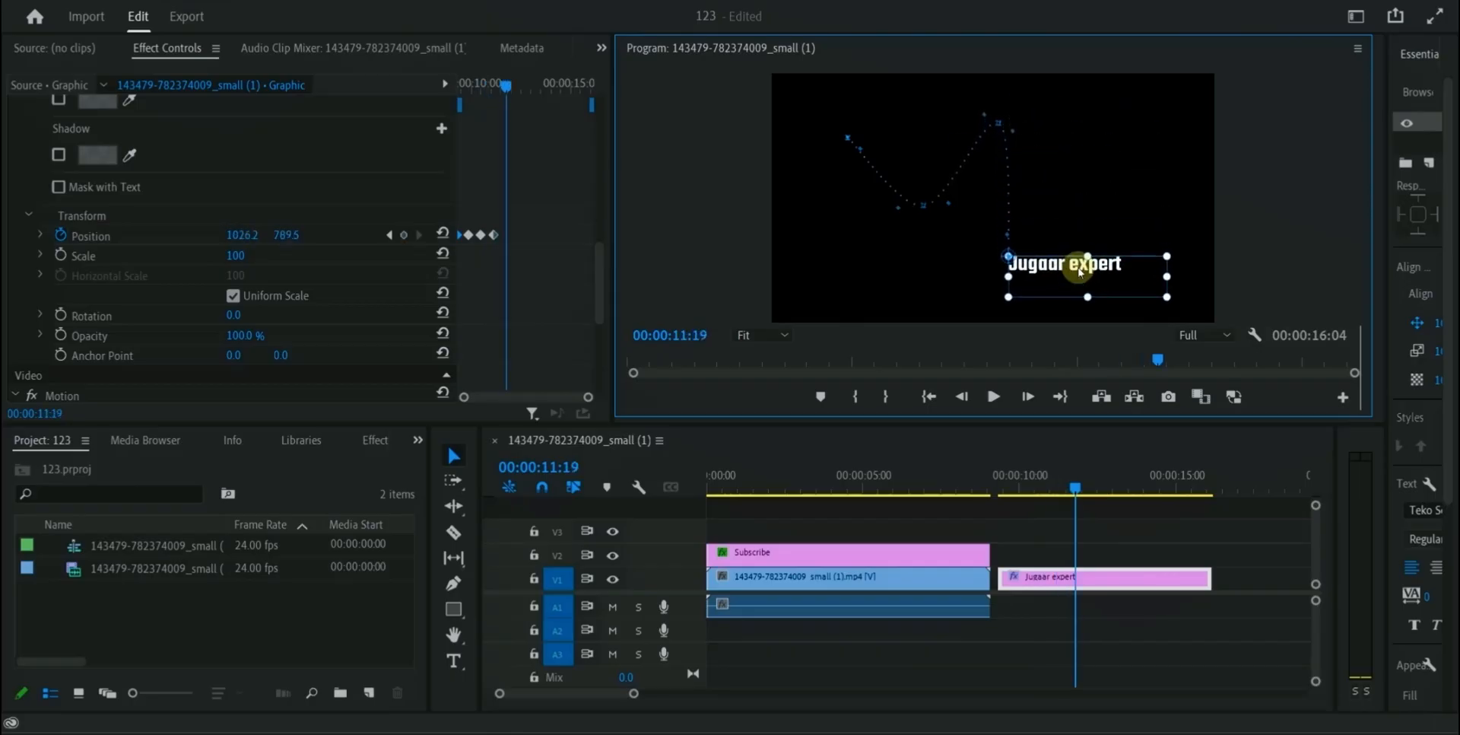
{"action": "left_click_drag", "start_coordinate": [1076, 493], "coordinate": [1087, 494]}
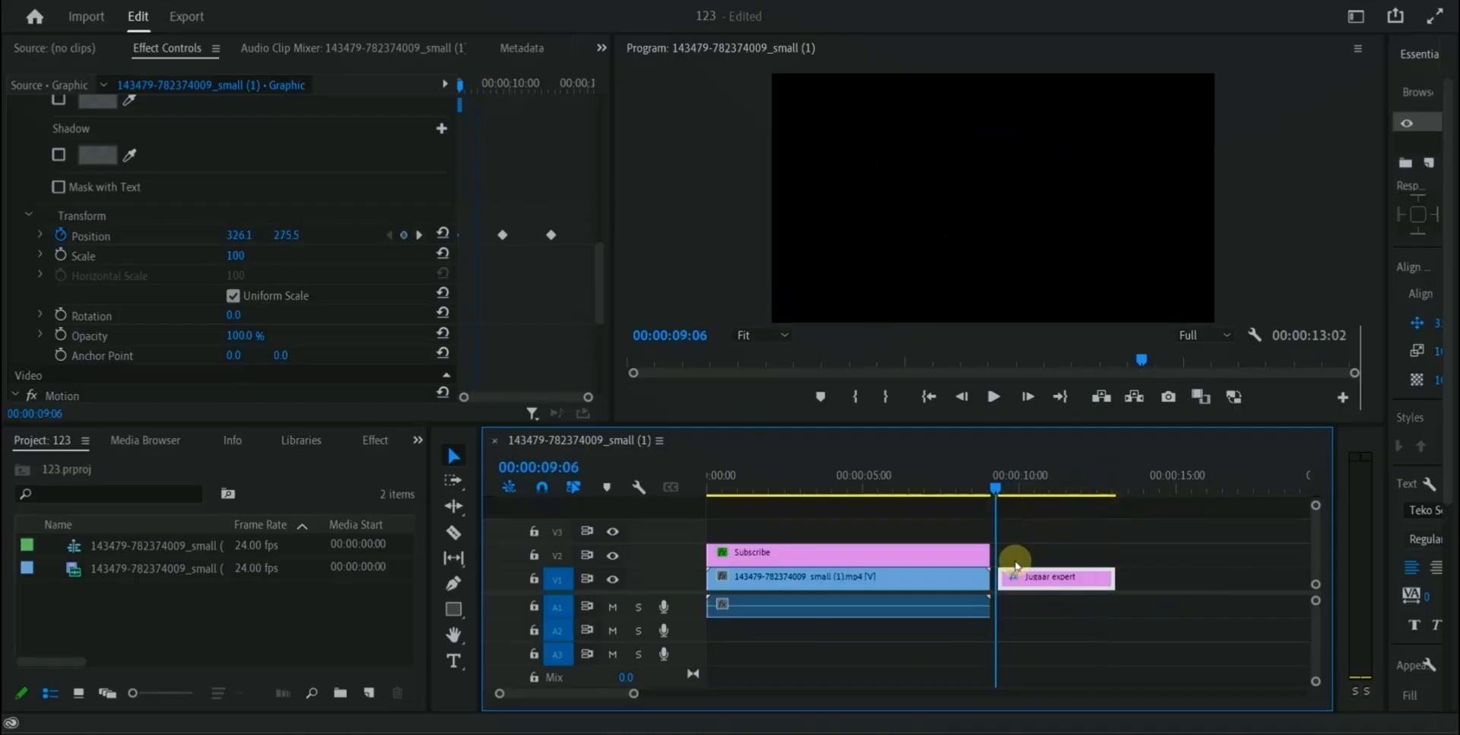
{"action": "left_click", "coordinate": [993, 396]}
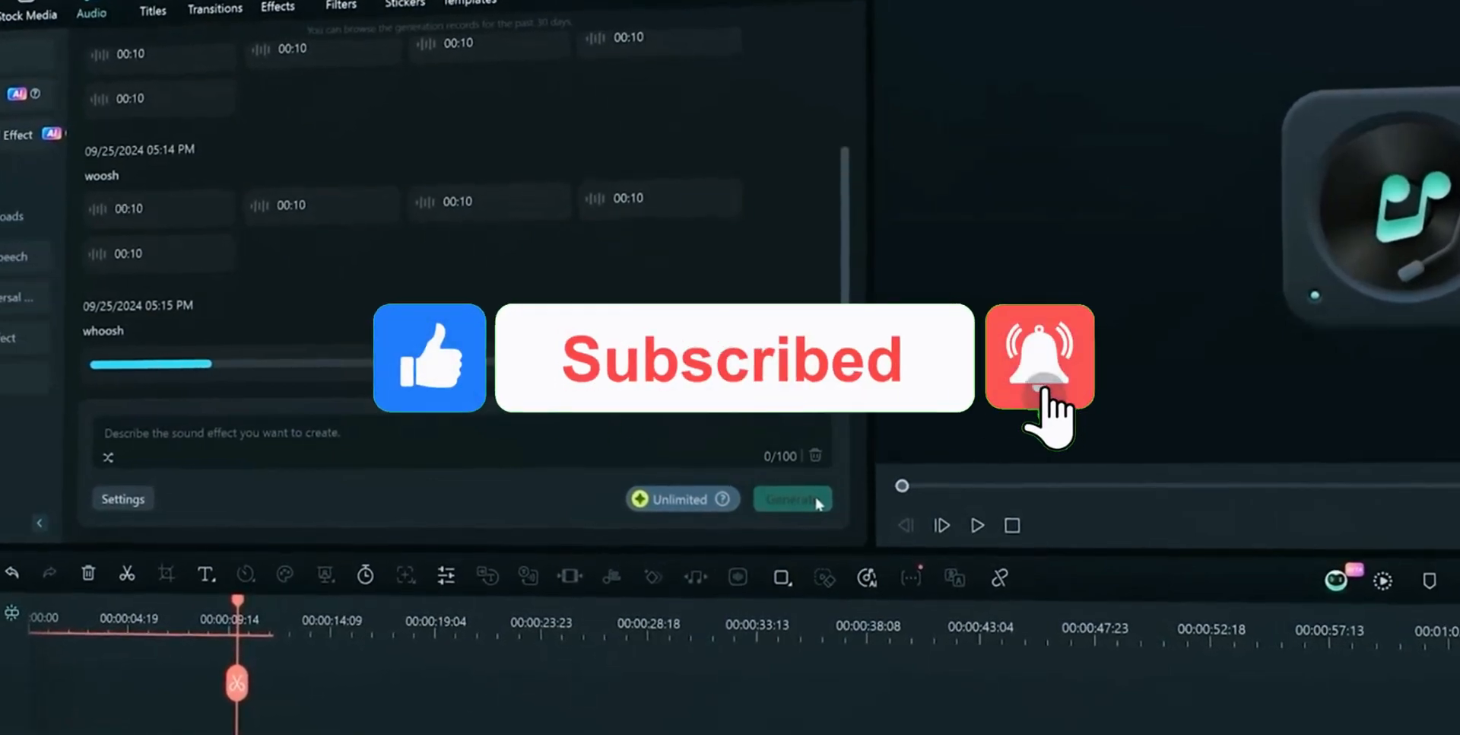
- Describe the AI sound effect as 'rain' and generate it
{"action": "left_click", "coordinate": [791, 499]}
{"action": "type", "text": "r"}
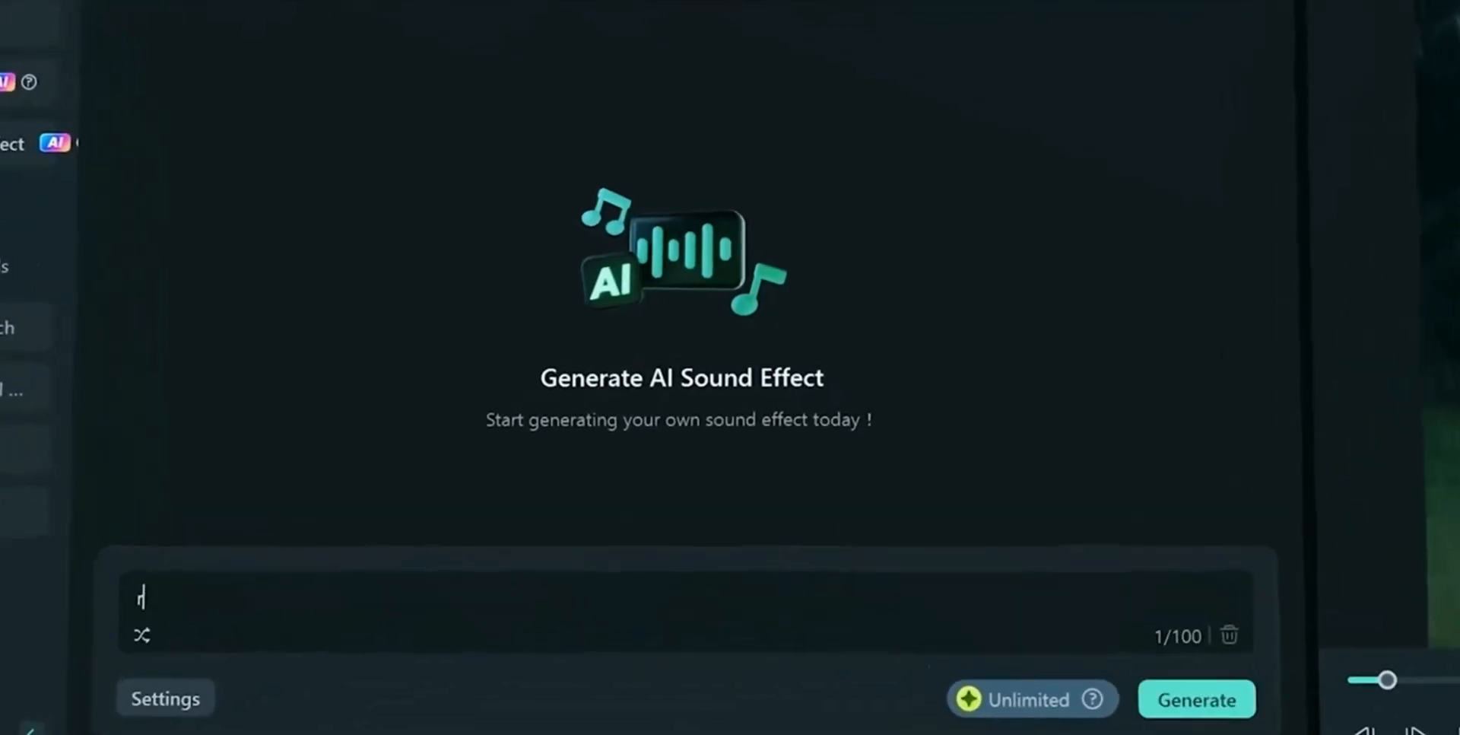
{"action": "type", "text": "ain"}
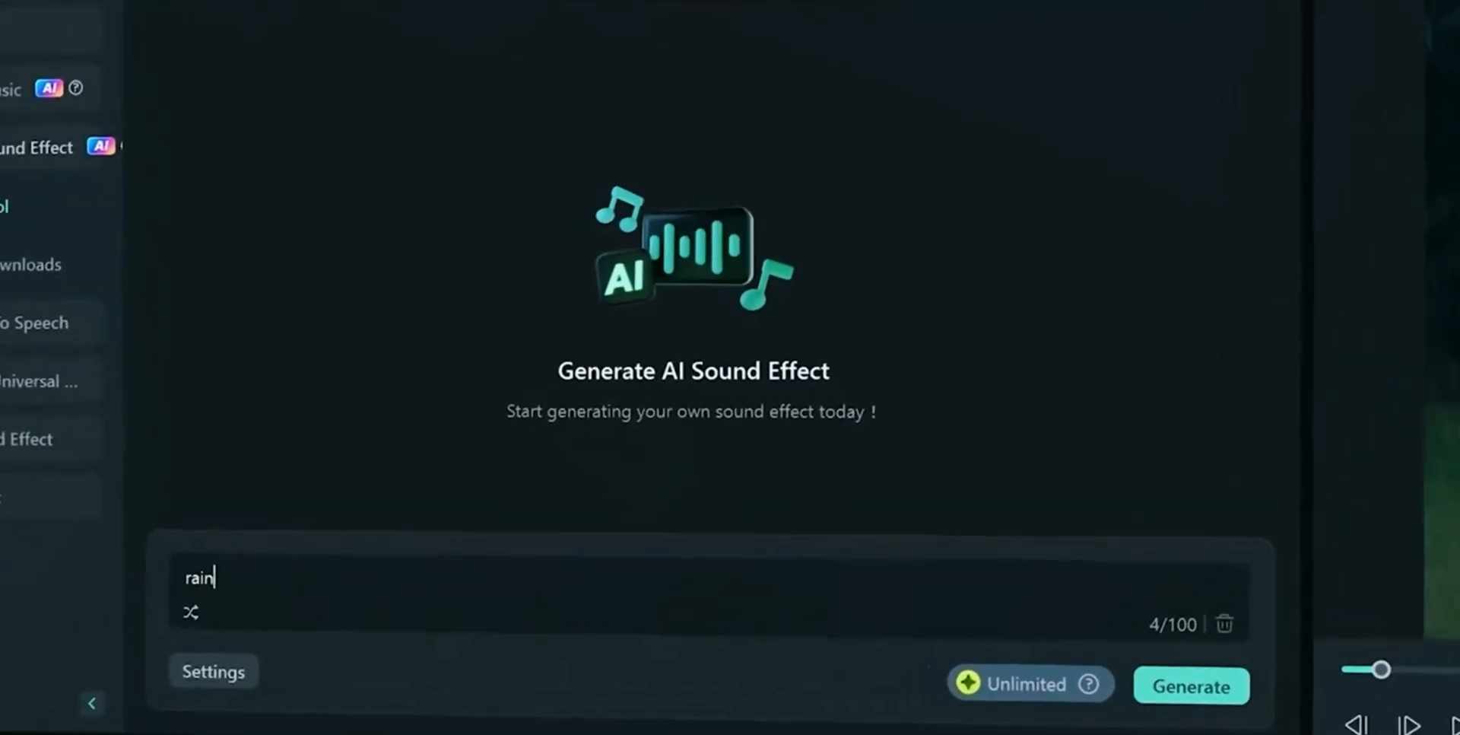
{"action": "left_click", "coordinate": [1190, 685]}
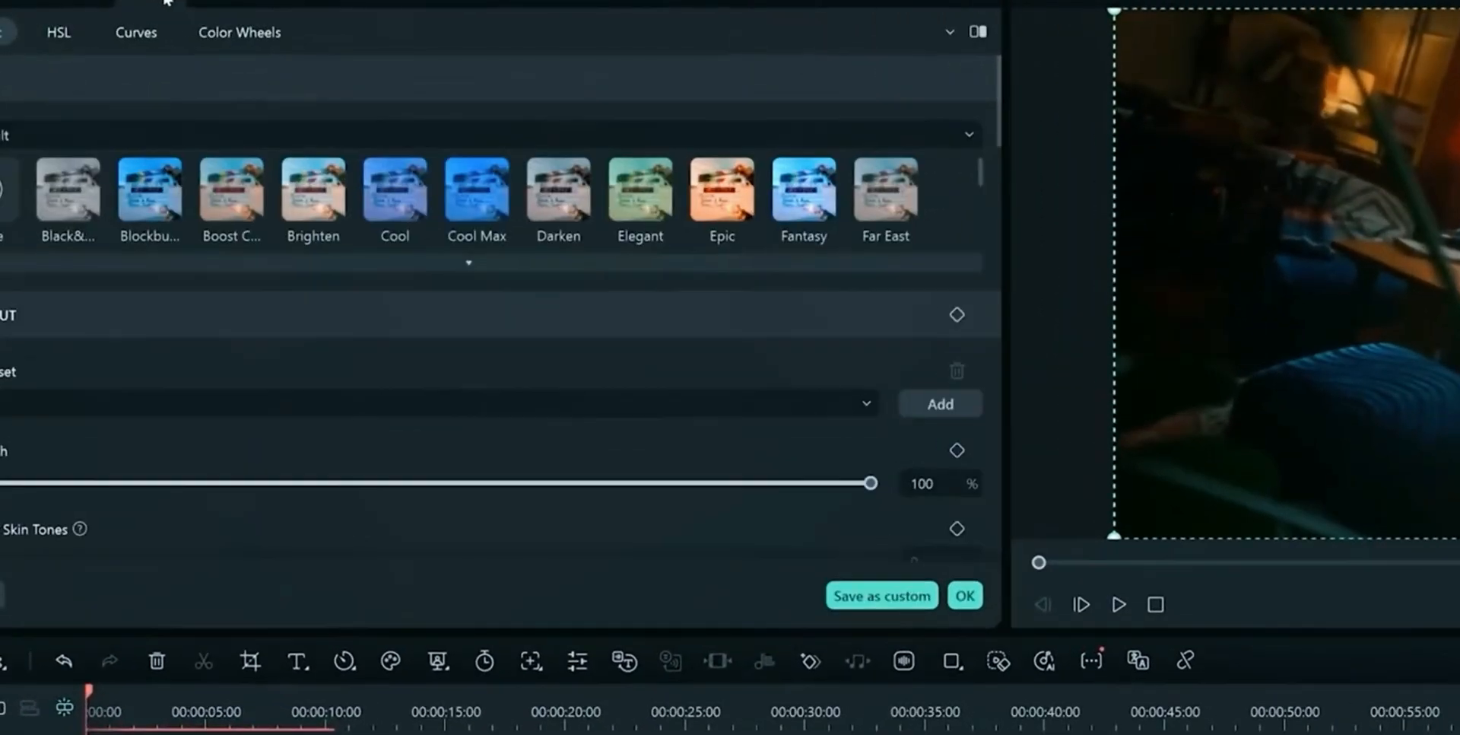
- Generate an AI Color Palette match from a timeline reference frame
{"action": "scroll", "scroll_direction": "down", "scroll_amount": 3}
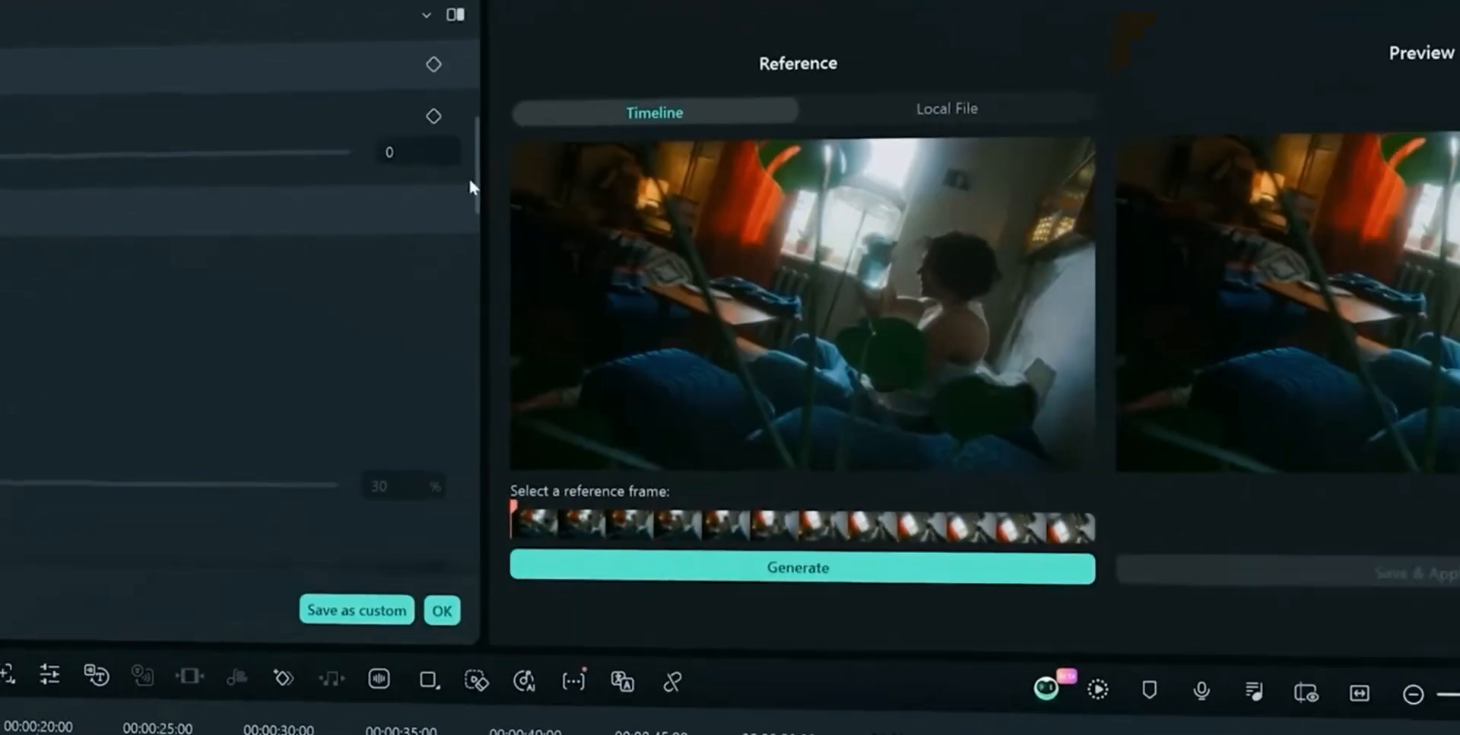
{"action": "left_click", "coordinate": [946, 109]}
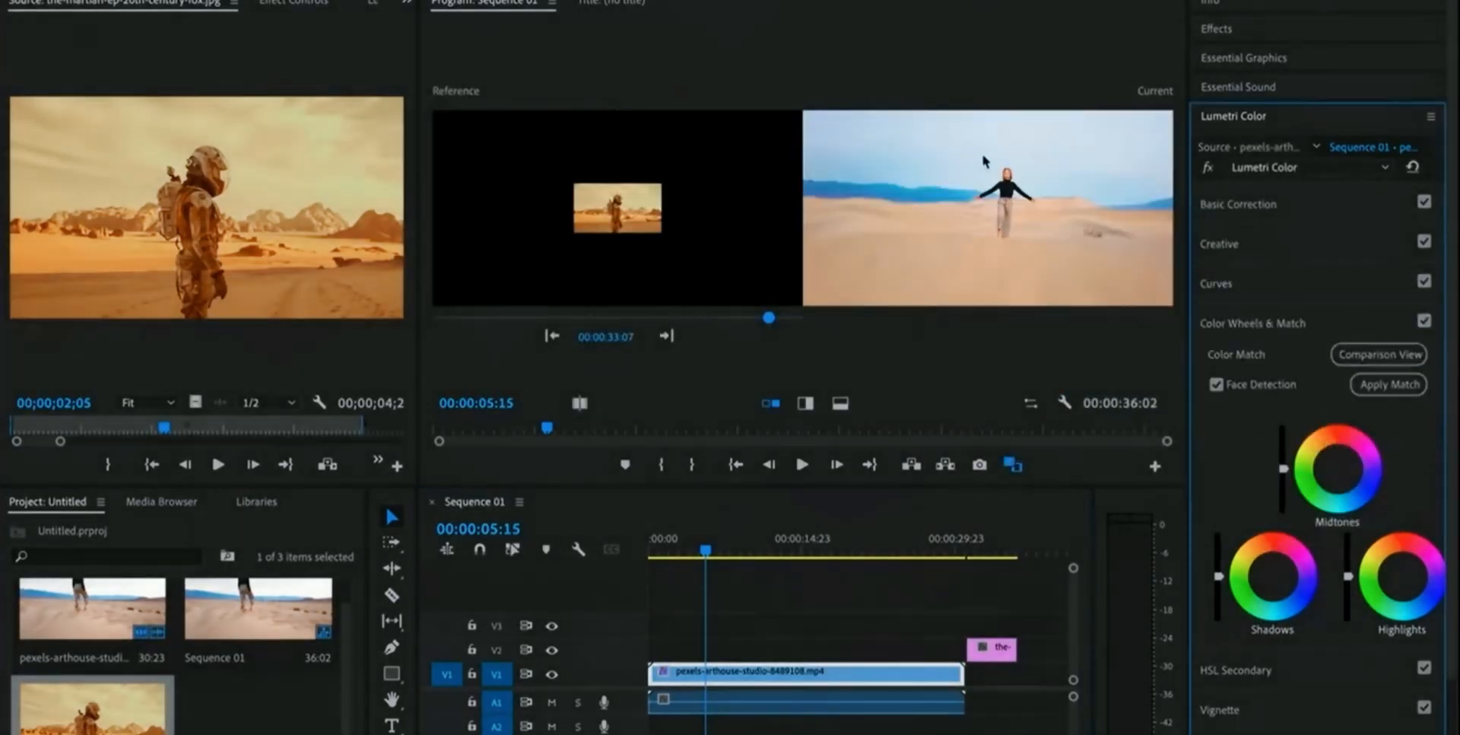
- Scrub the comparison reference to the astronaut shot and apply the colour match
{"action": "left_click_drag", "start_coordinate": [768, 317], "coordinate": [485, 323]}
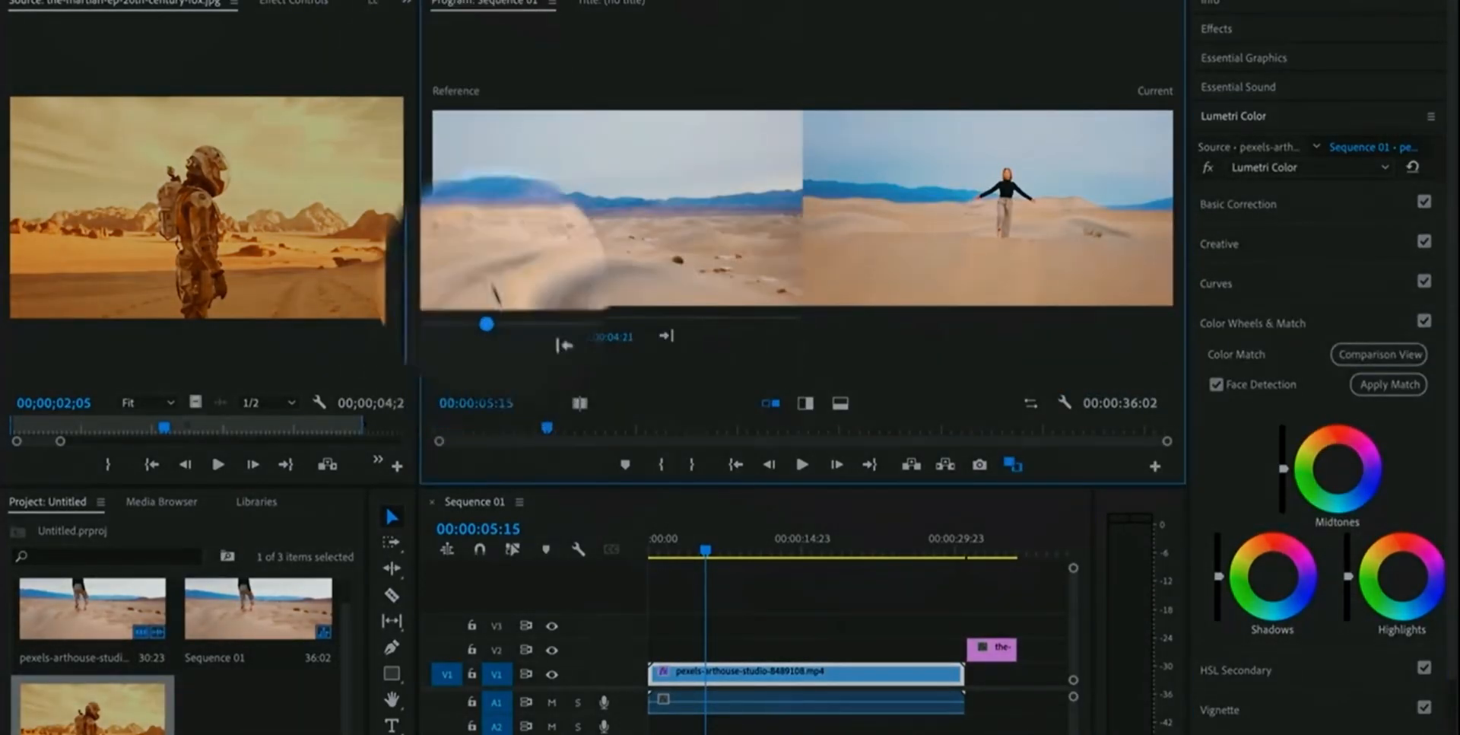
{"action": "left_click_drag", "start_coordinate": [486, 323], "coordinate": [766, 320]}
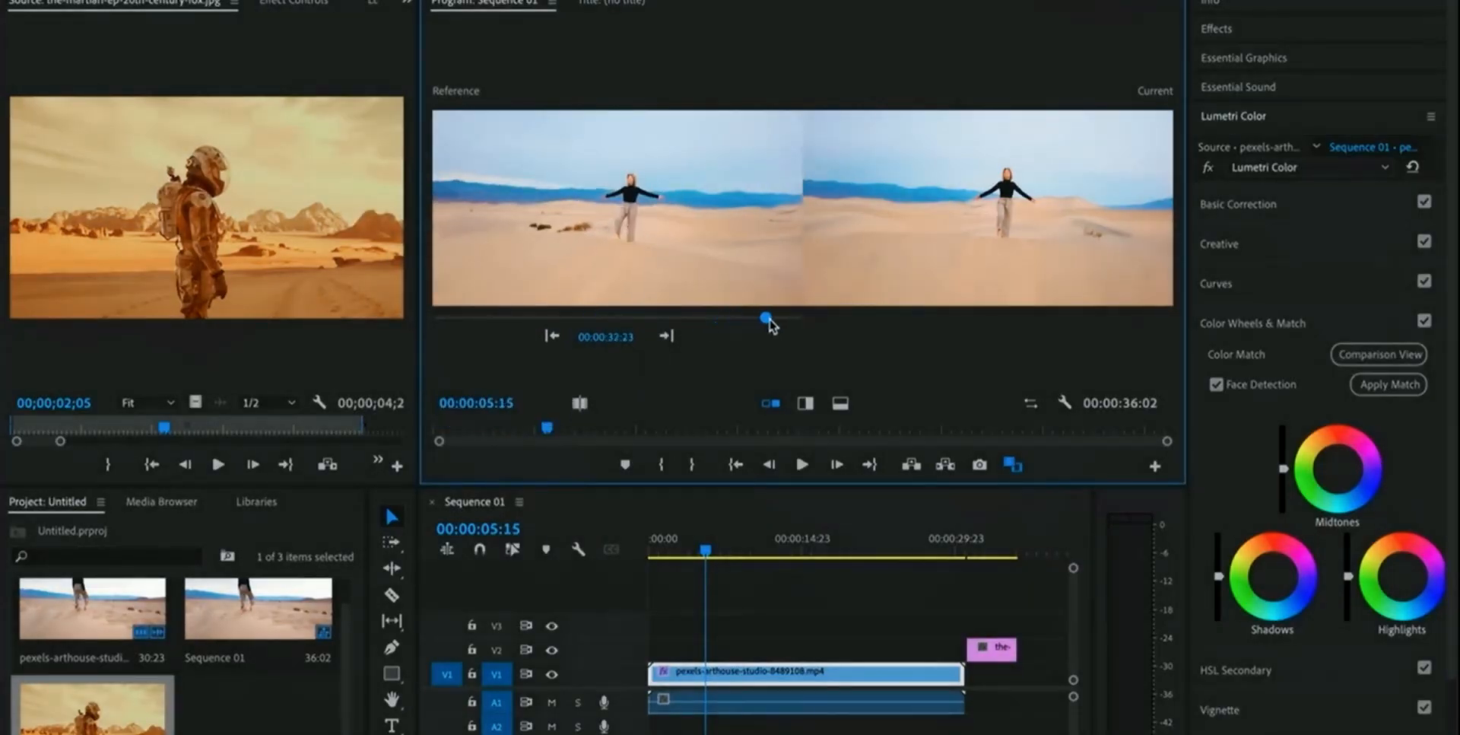
{"action": "left_click", "coordinate": [1388, 384]}
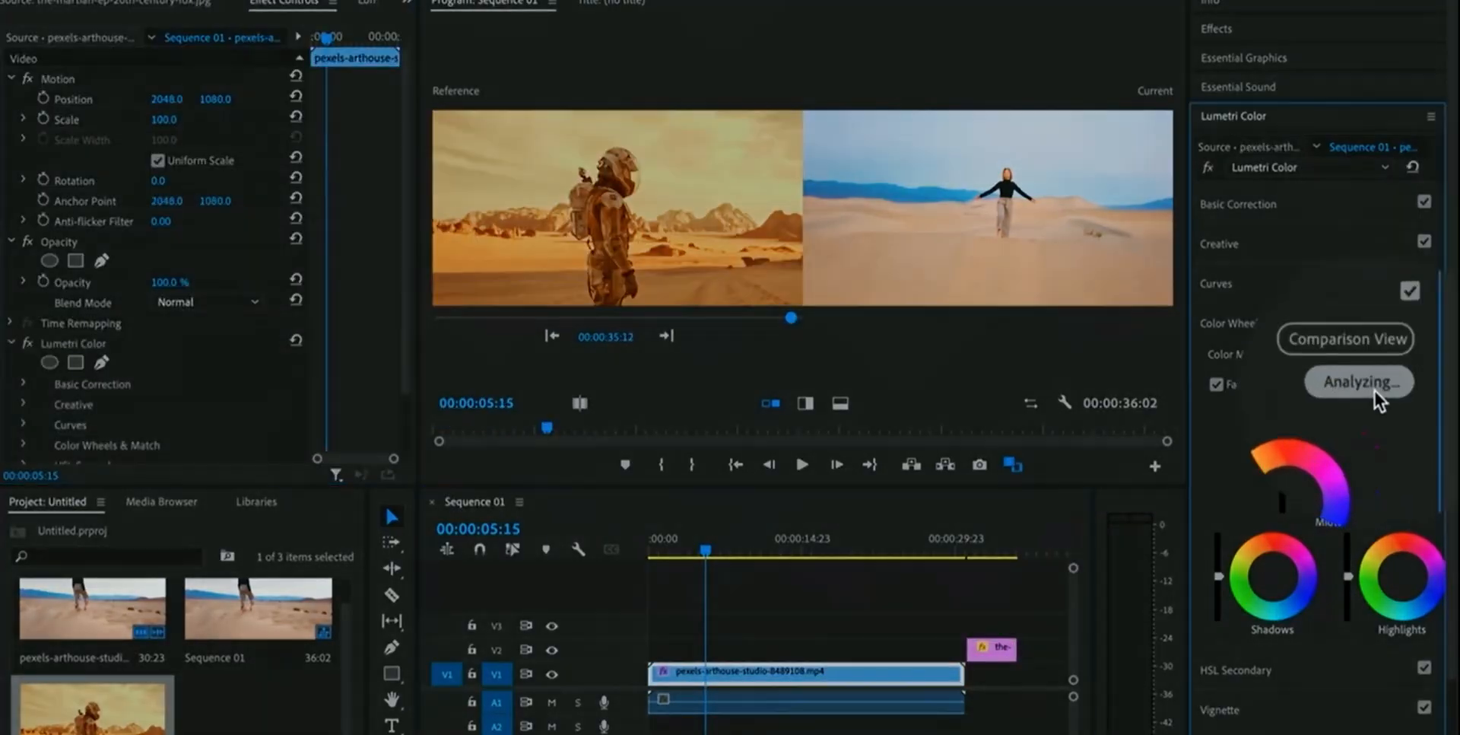
{"action": "left_click", "coordinate": [1358, 382]}
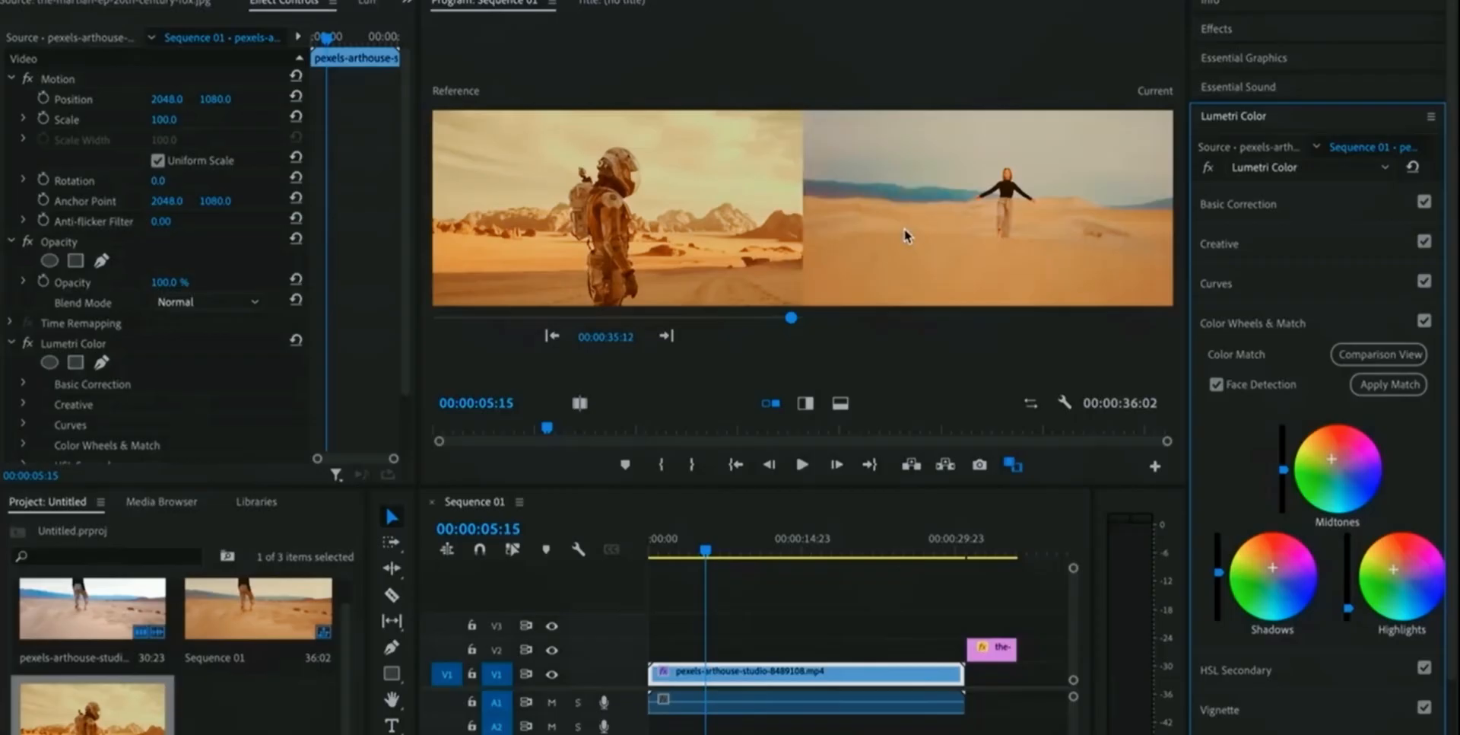
{"action": "mouse_move", "coordinate": [1009, 371]}
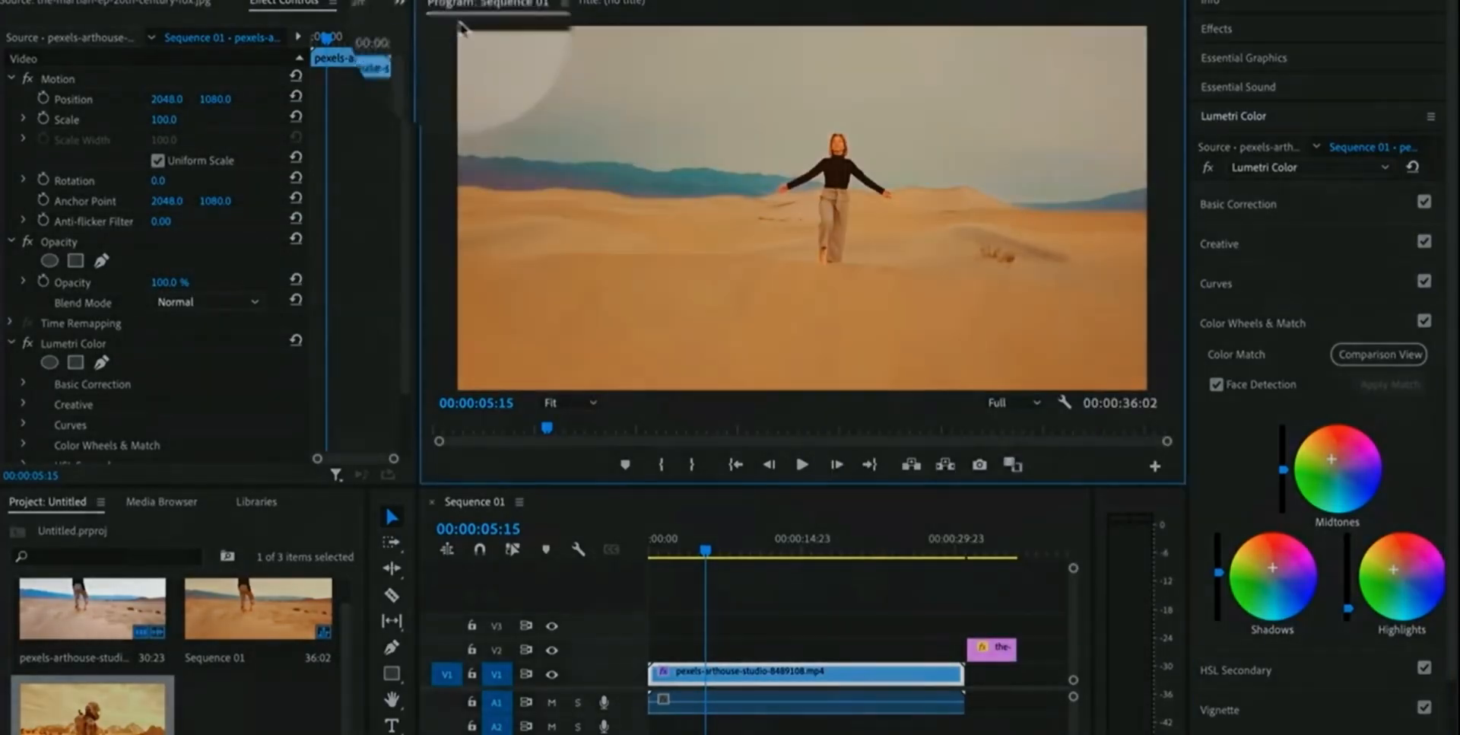
- Analyze C001.mp4 with Auto Reframe at 9:16 to track the dancer
{"action": "right_click", "coordinate": [364, 104]}
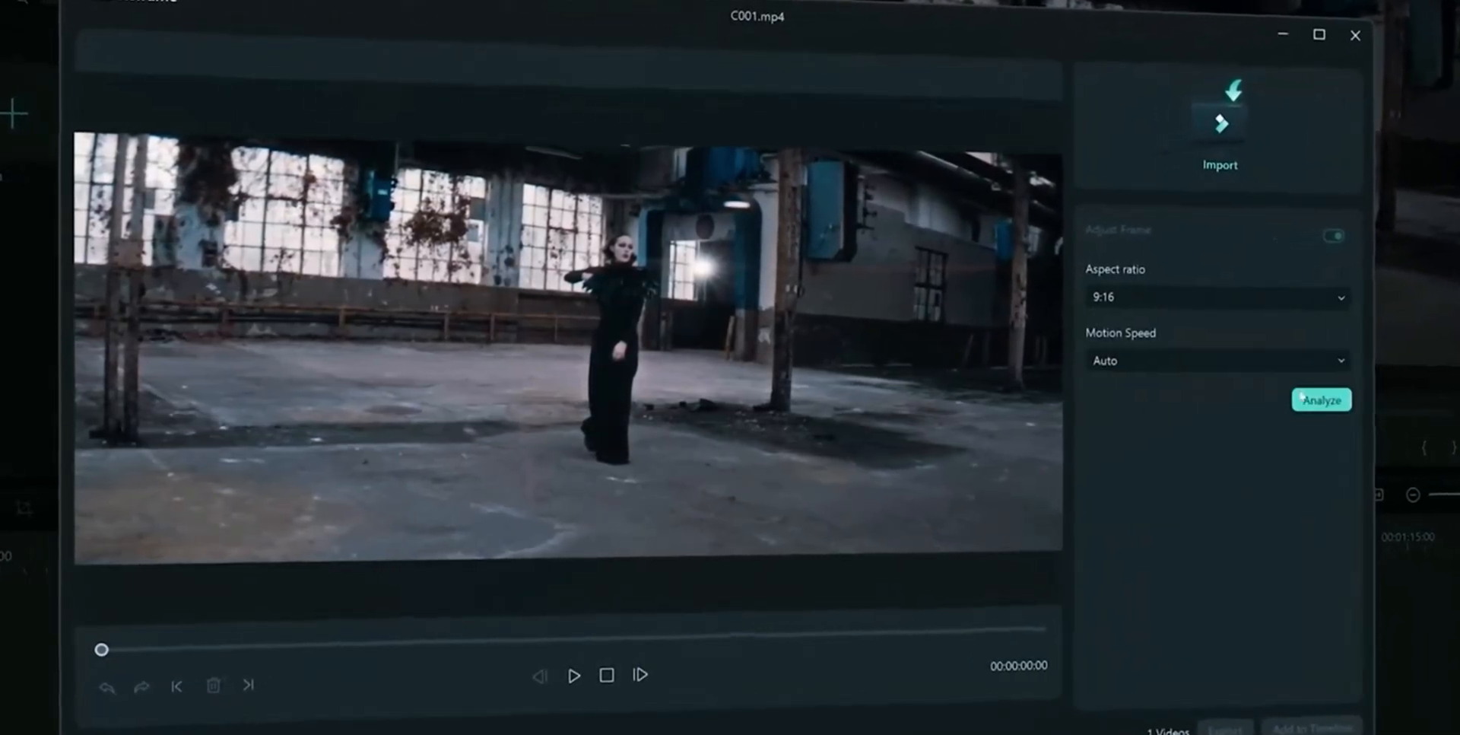
{"action": "left_click", "coordinate": [1319, 399]}
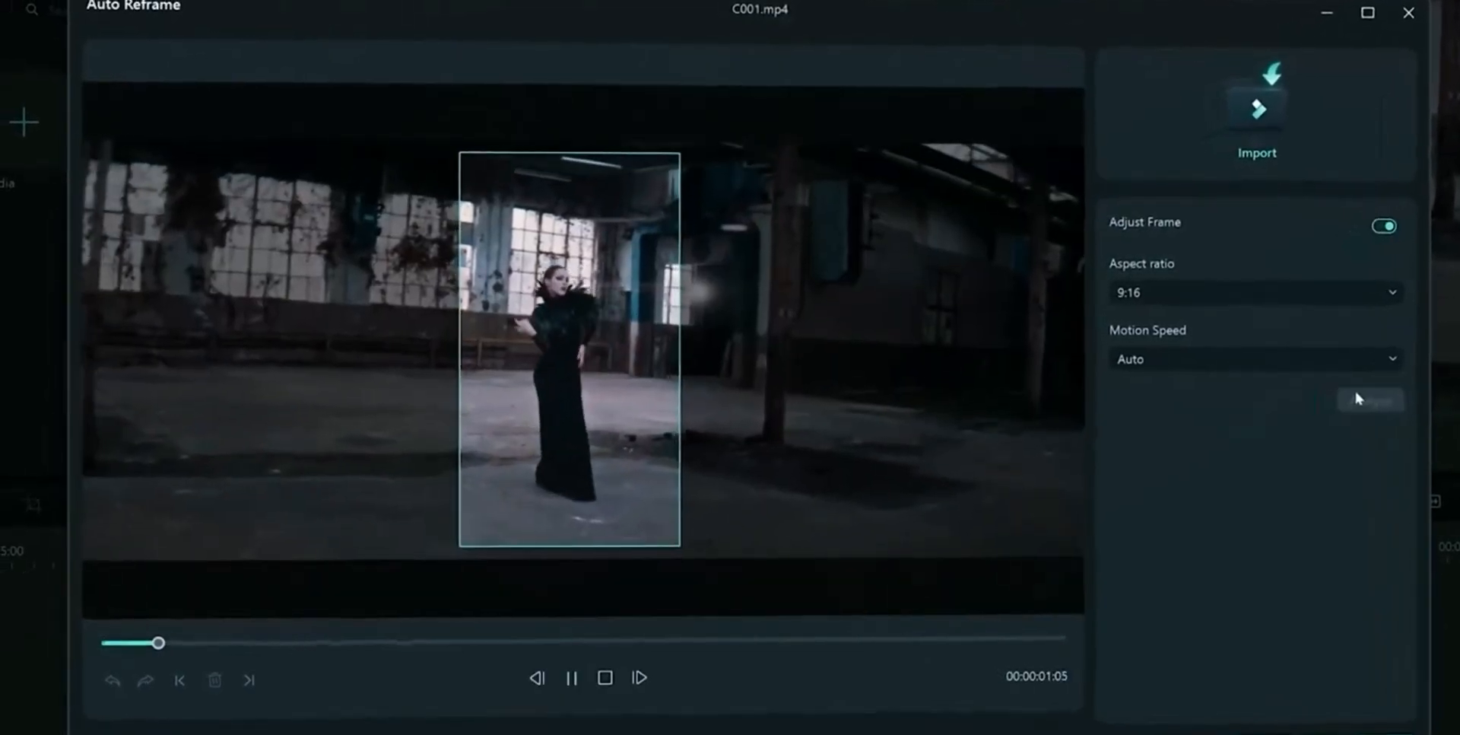
{"action": "left_click", "coordinate": [1254, 358]}
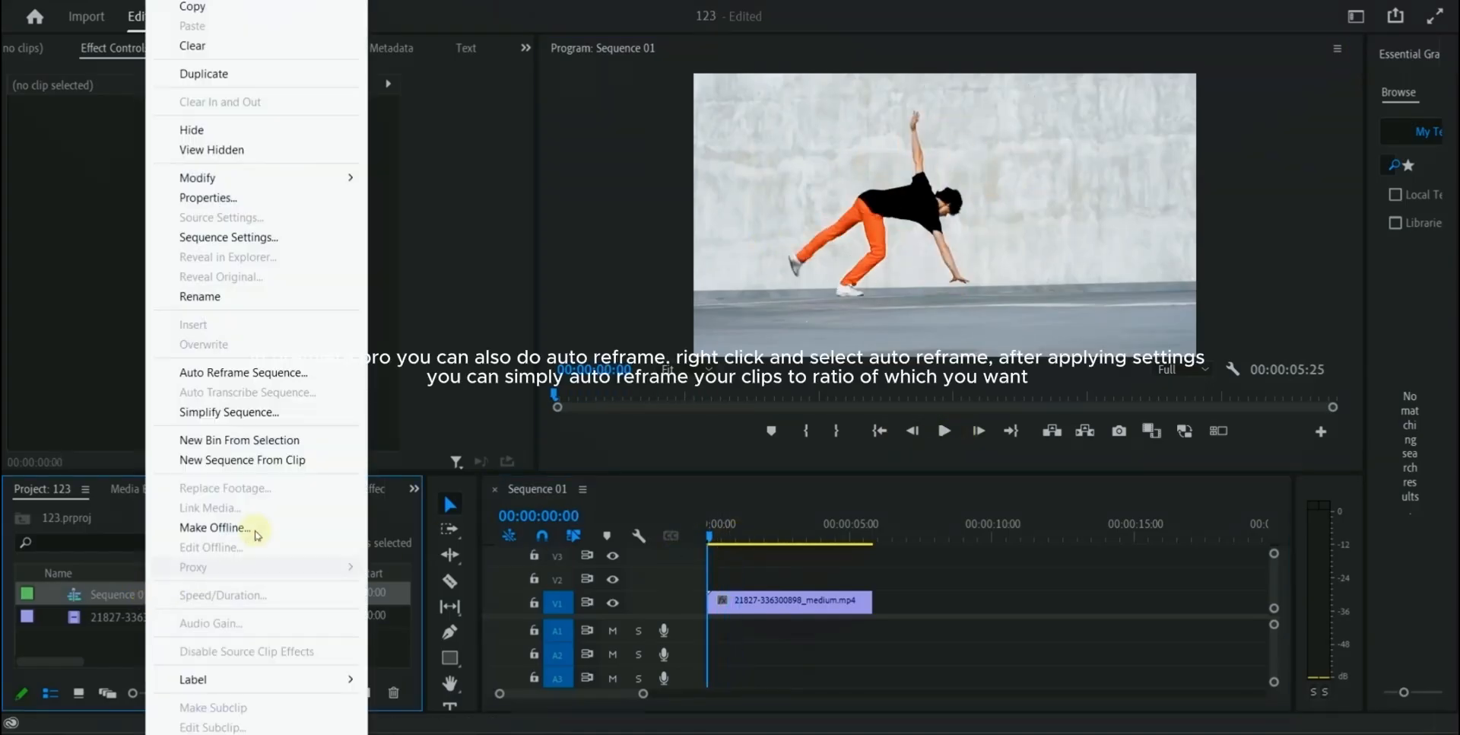
- Auto-reframe Sequence 01 to Vertical 9:16 and play back the new sequence
{"action": "left_click", "coordinate": [243, 373]}
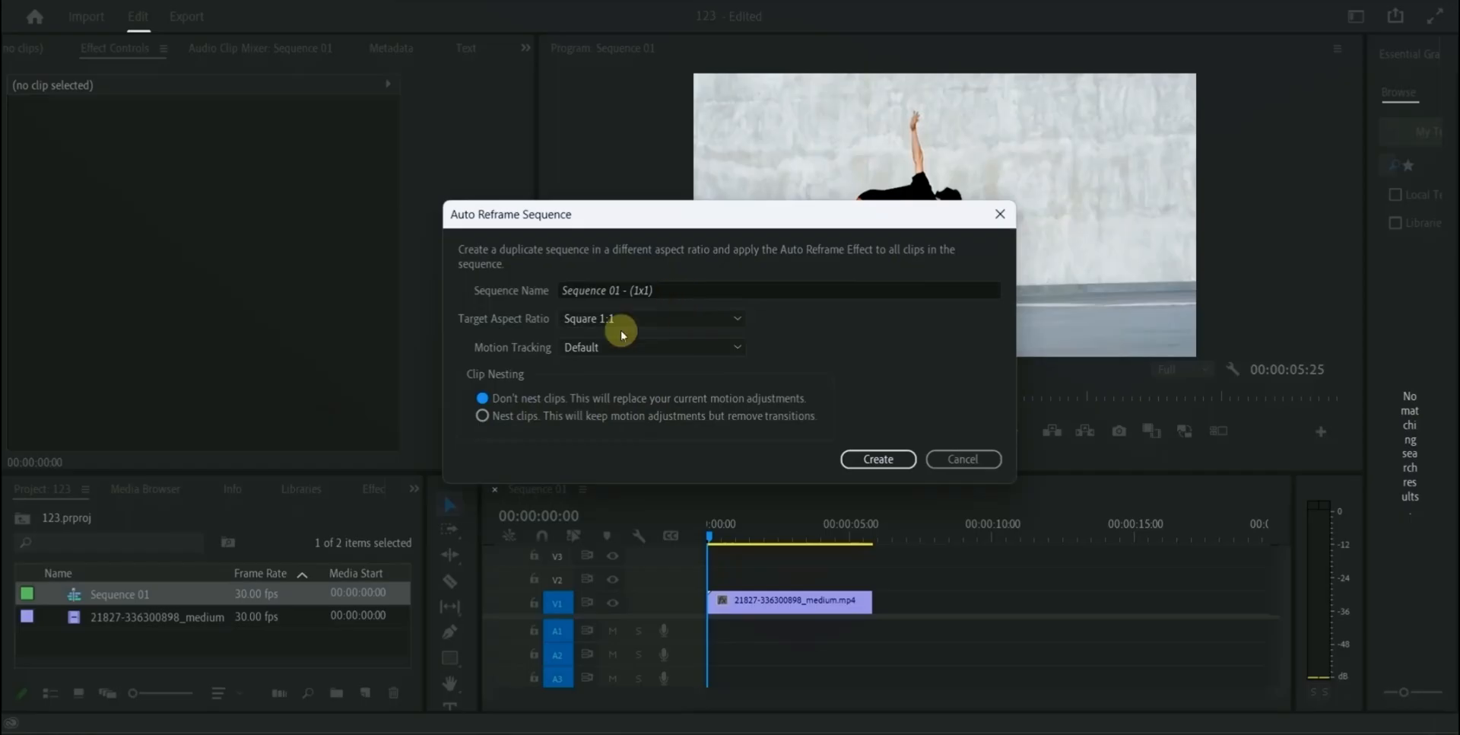
{"action": "left_click", "coordinate": [650, 317]}
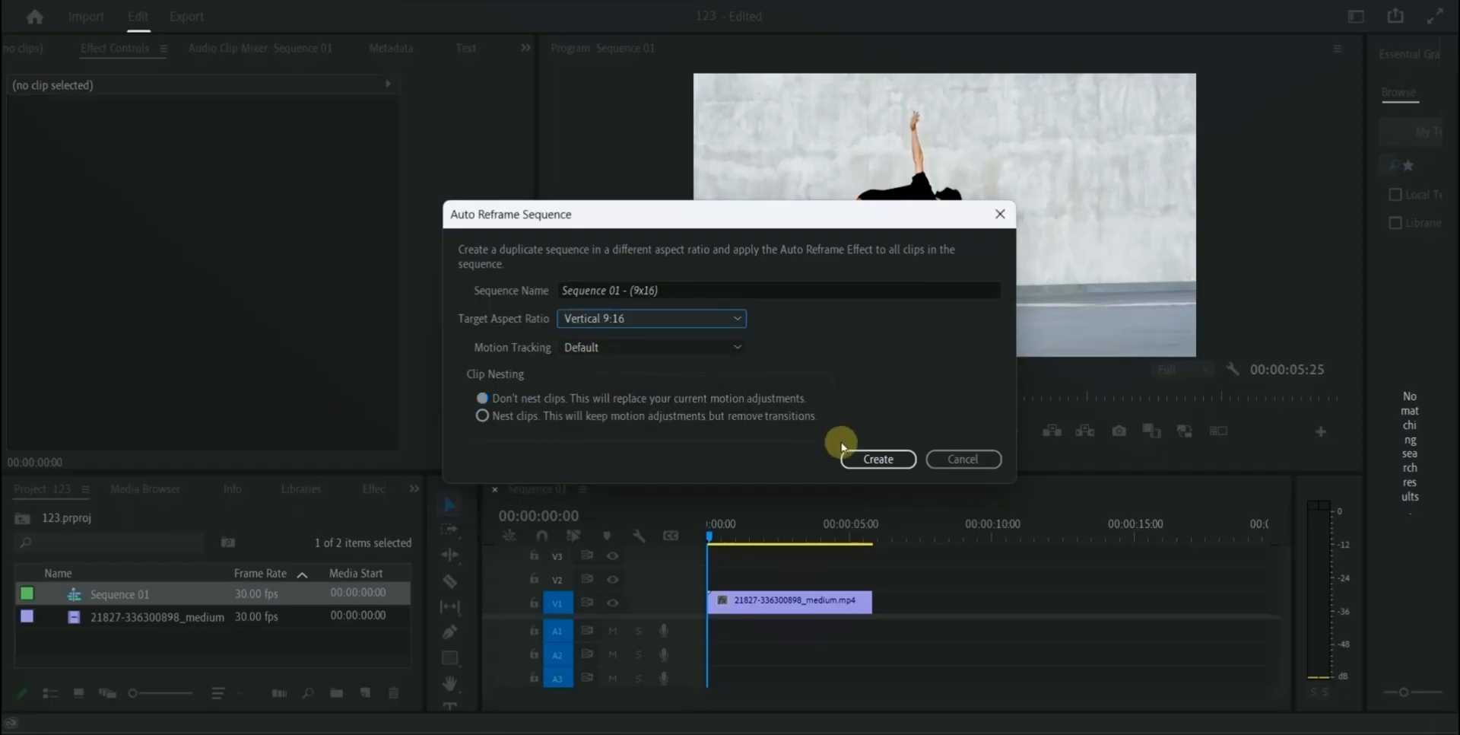
{"action": "left_click", "coordinate": [876, 458]}
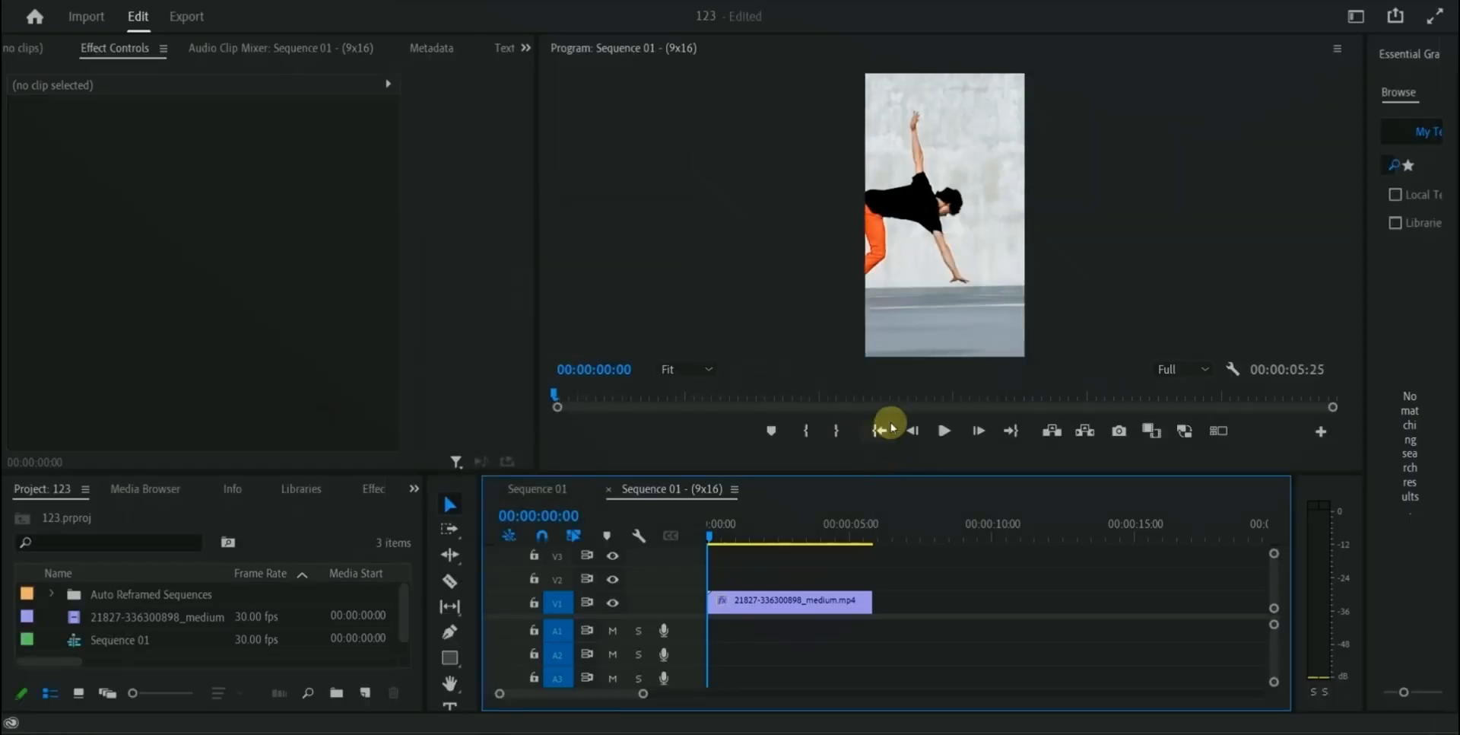
{"action": "left_click", "coordinate": [943, 431]}
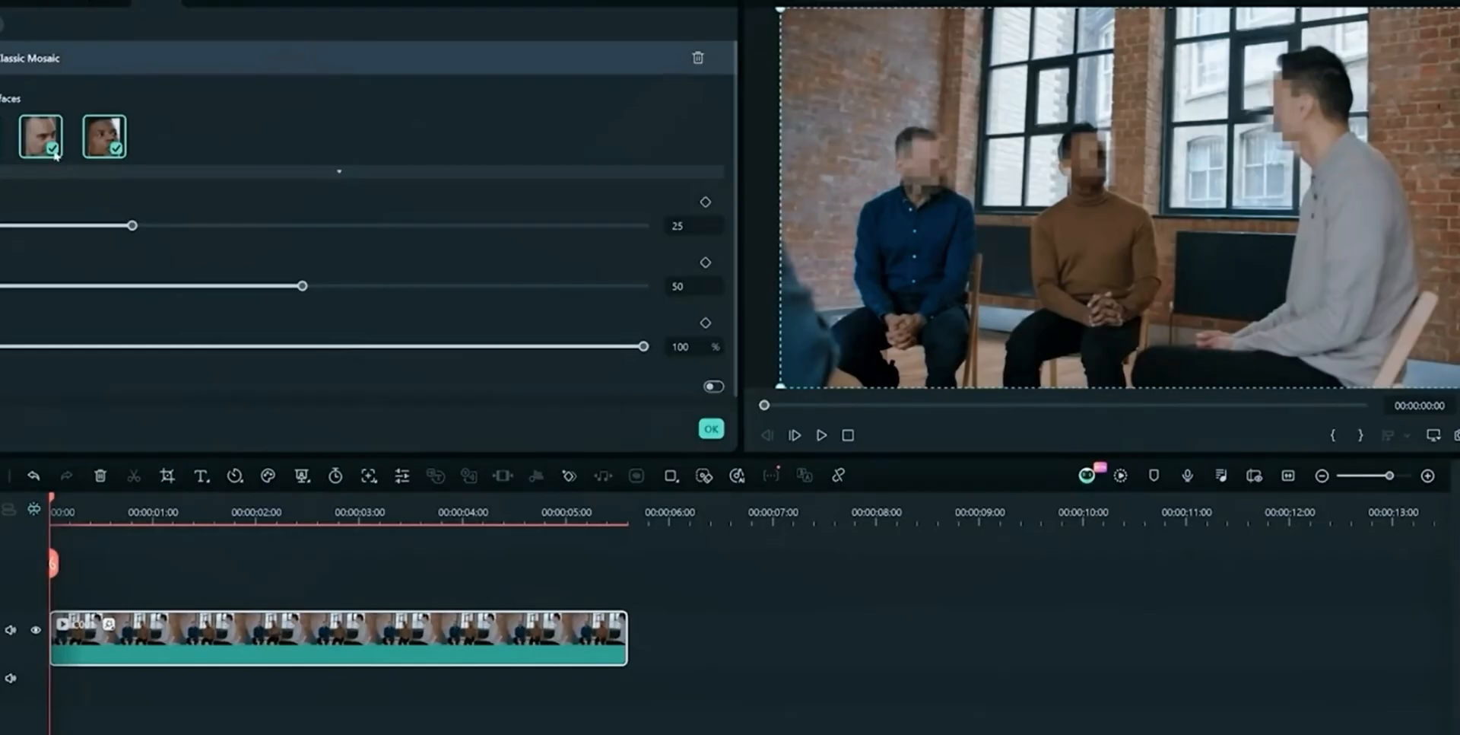
- Tick the detected faces to receive the Face Mosaic
{"action": "left_click", "coordinate": [53, 149]}
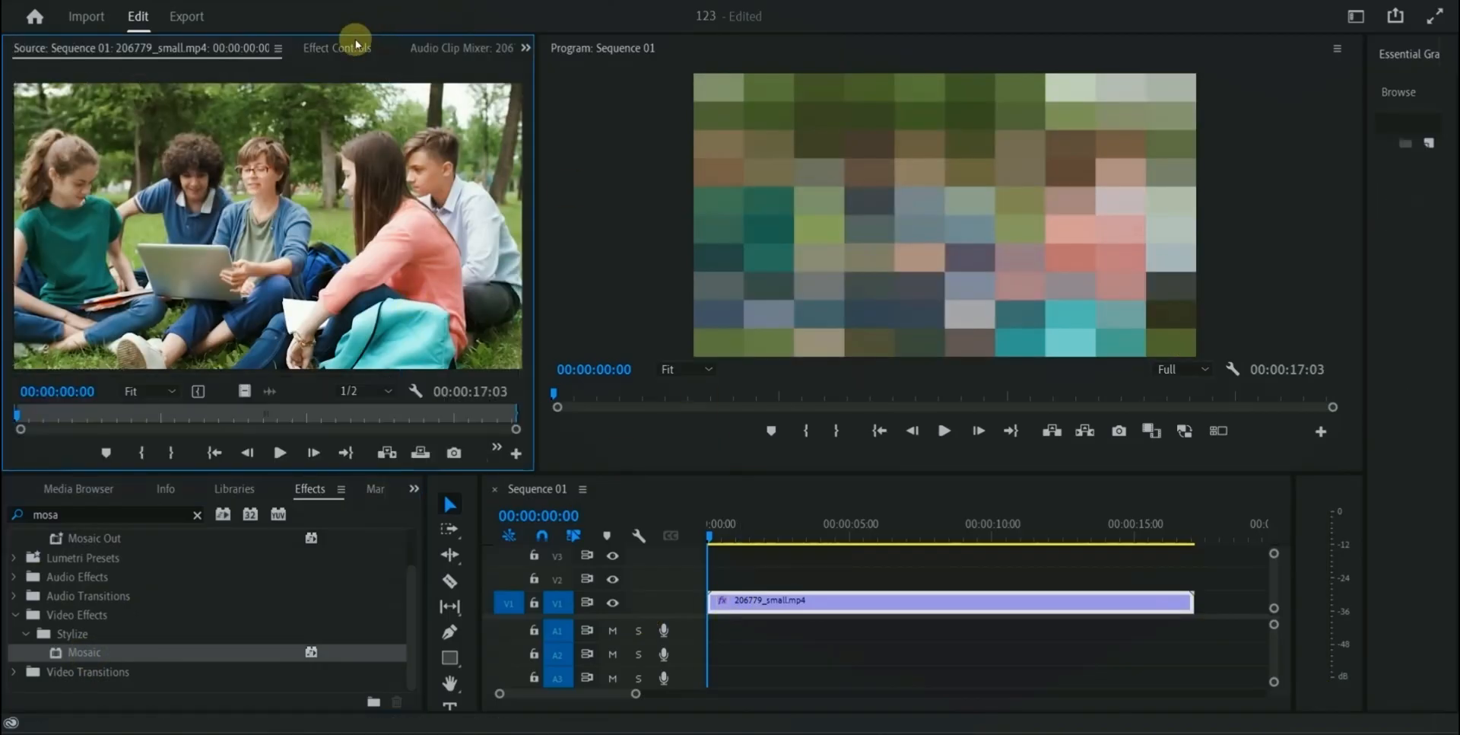
- Mask Mosaic with an ellipse over the boy's face, track it forward, and play back
{"action": "left_click", "coordinate": [337, 47]}
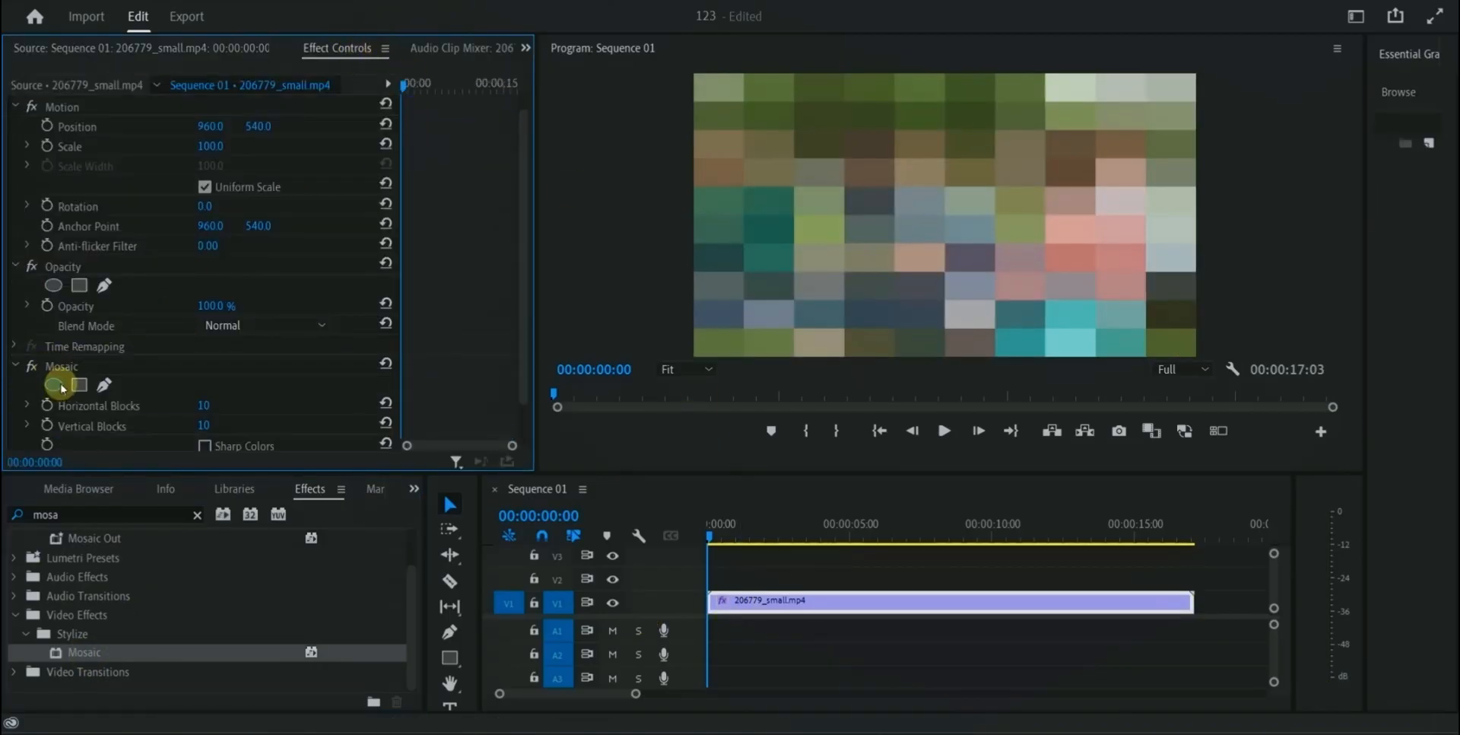
{"action": "left_click", "coordinate": [53, 386]}
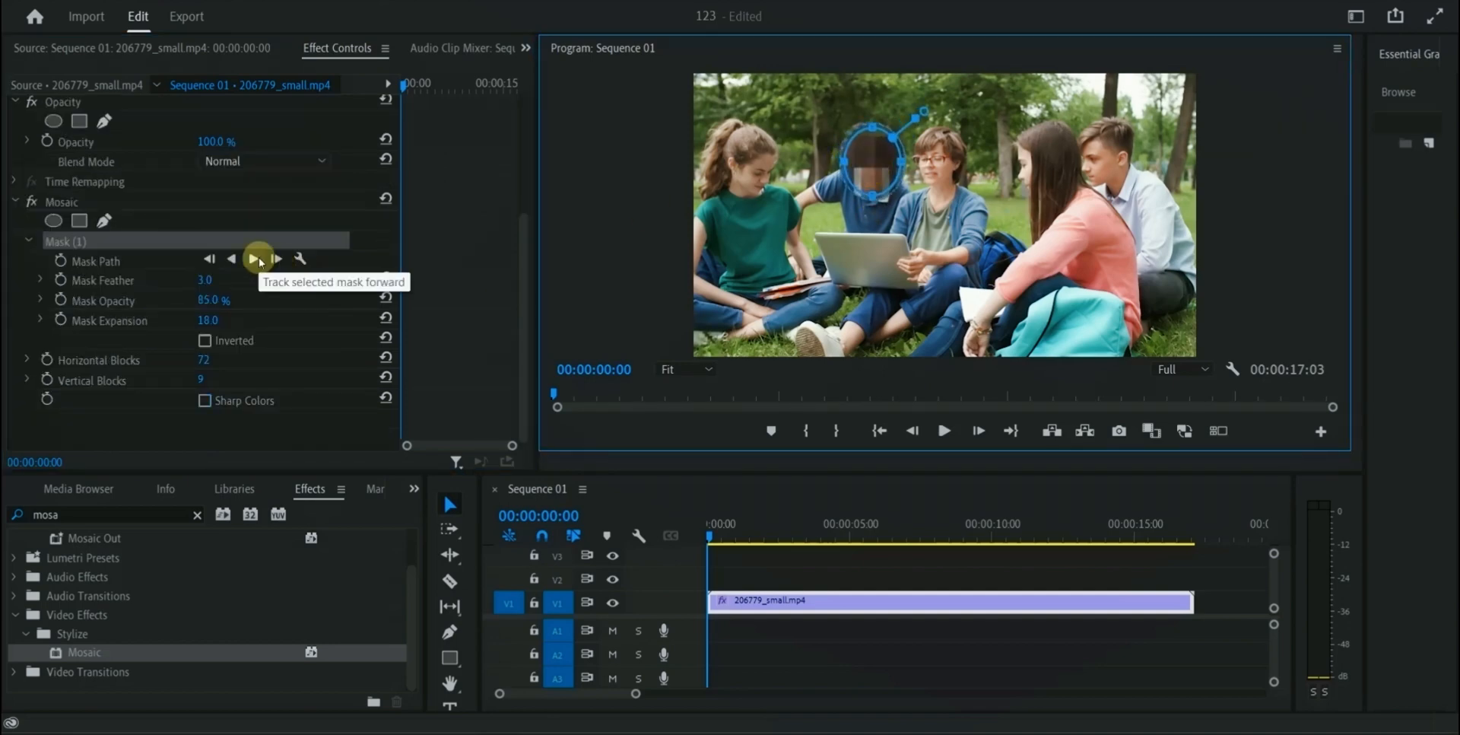
{"action": "left_click", "coordinate": [255, 259]}
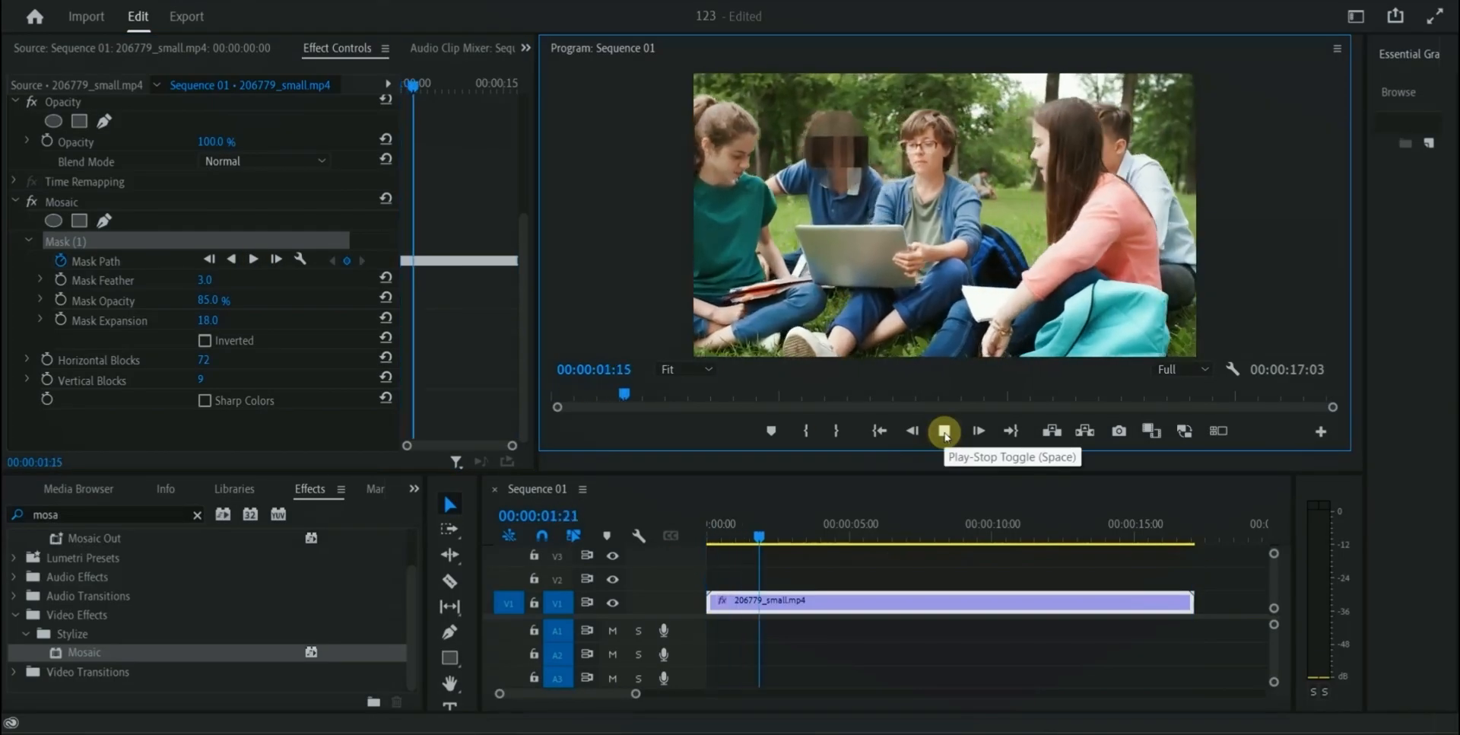
{"action": "left_click", "coordinate": [945, 431]}
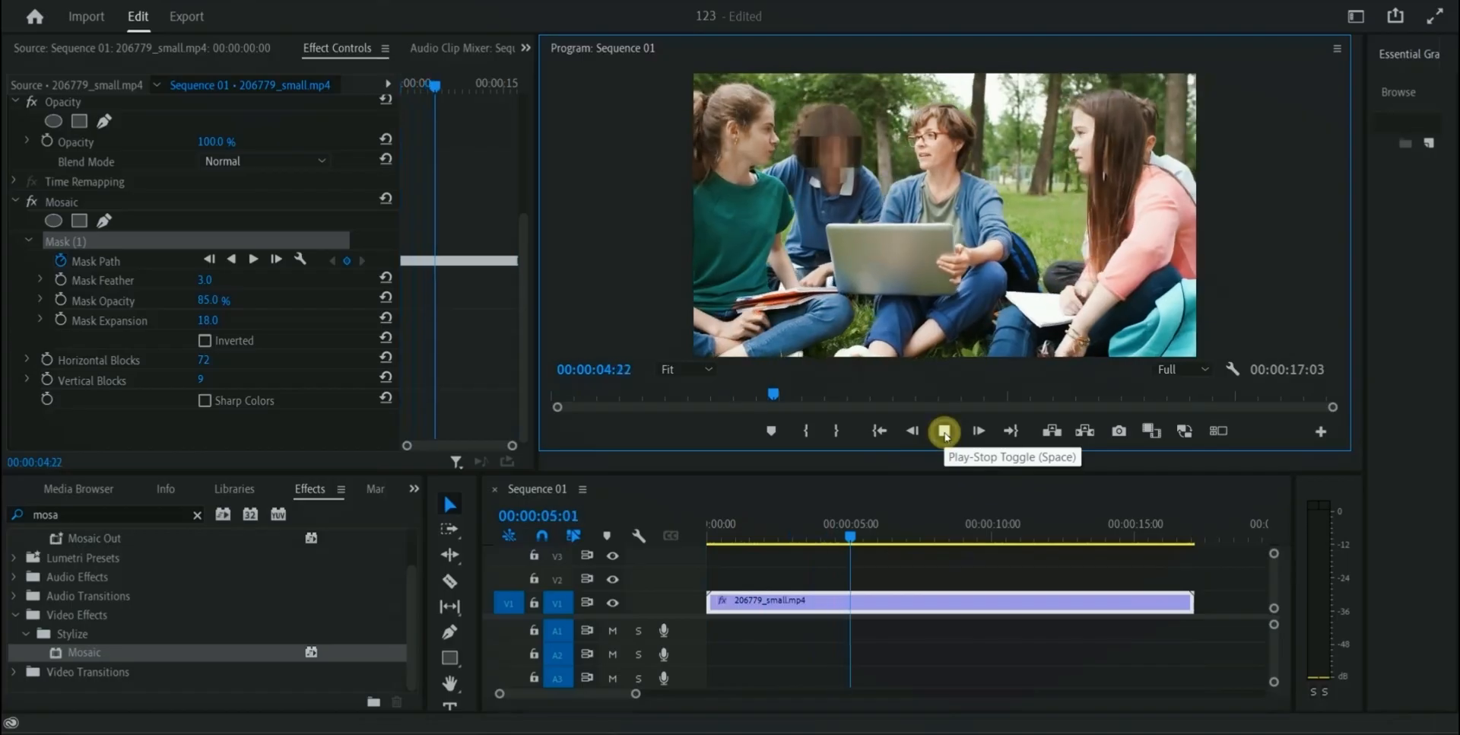
{"action": "left_click", "coordinate": [943, 431]}
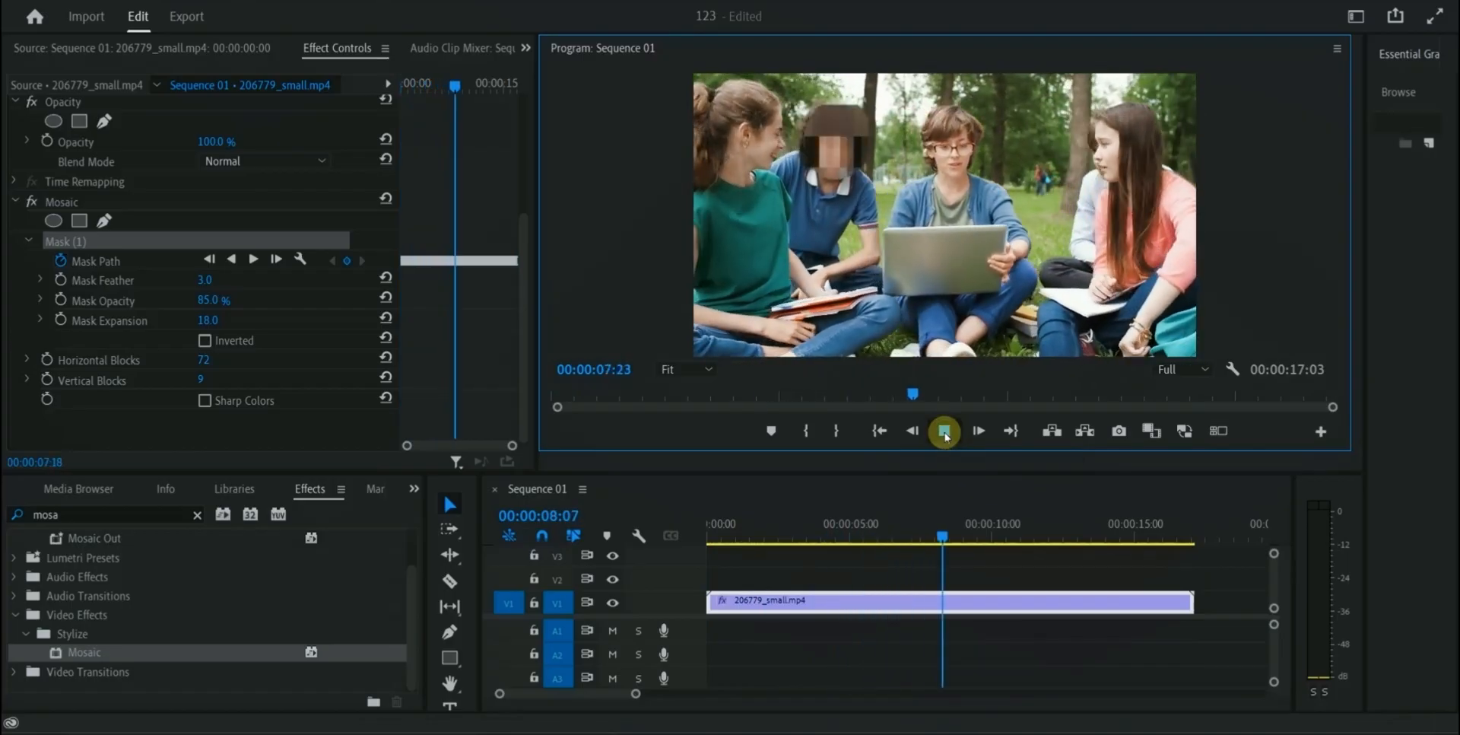